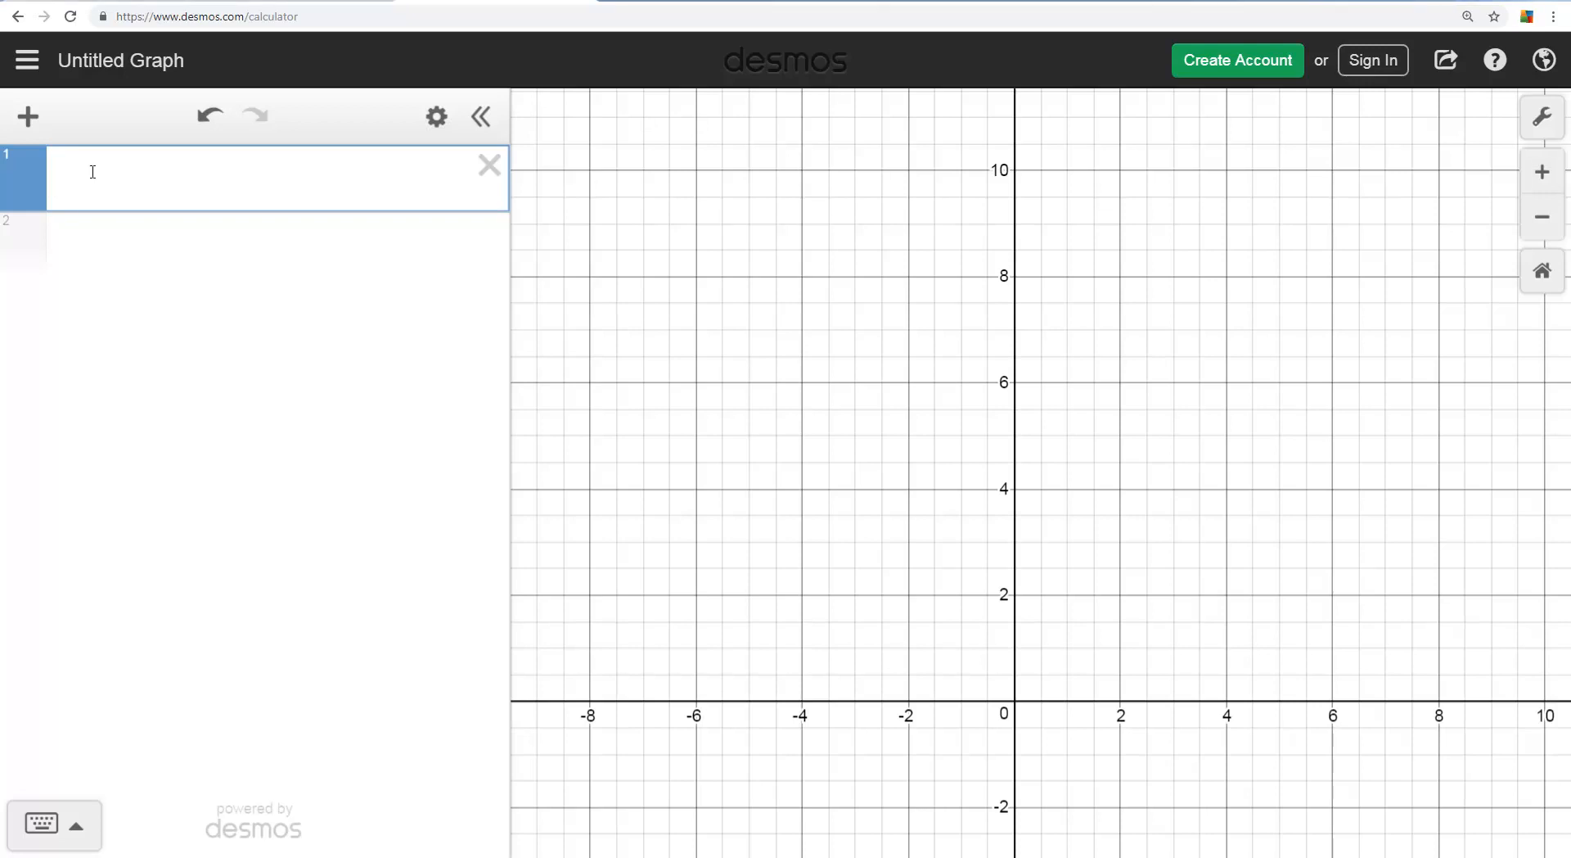
Plot the trial lines y = 2x and 2x + 3y − 10 = 0, then delete both.
type("y=")
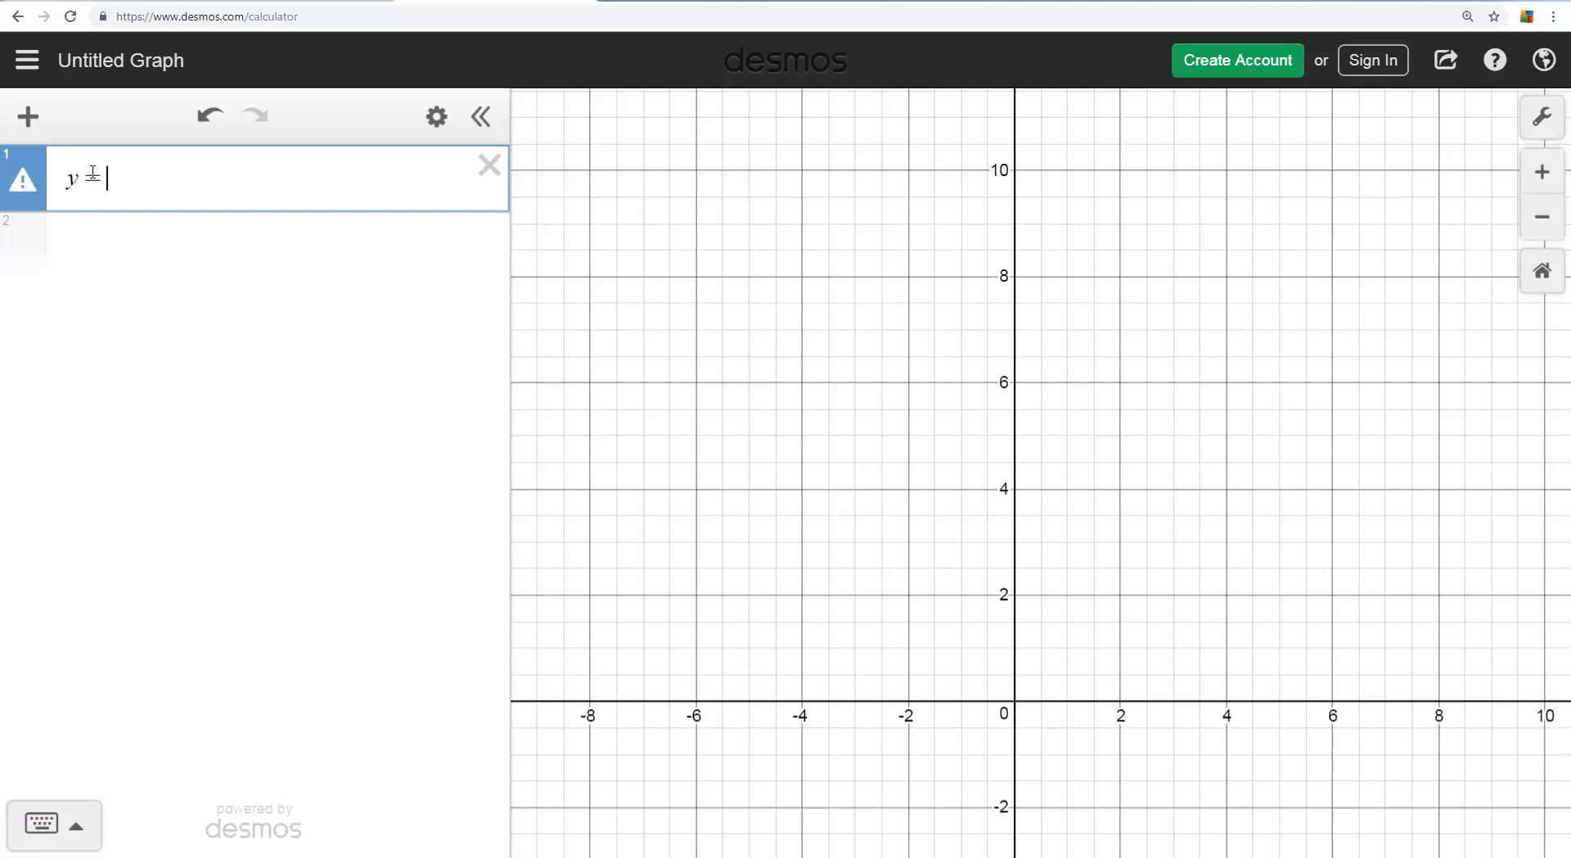
type("2x")
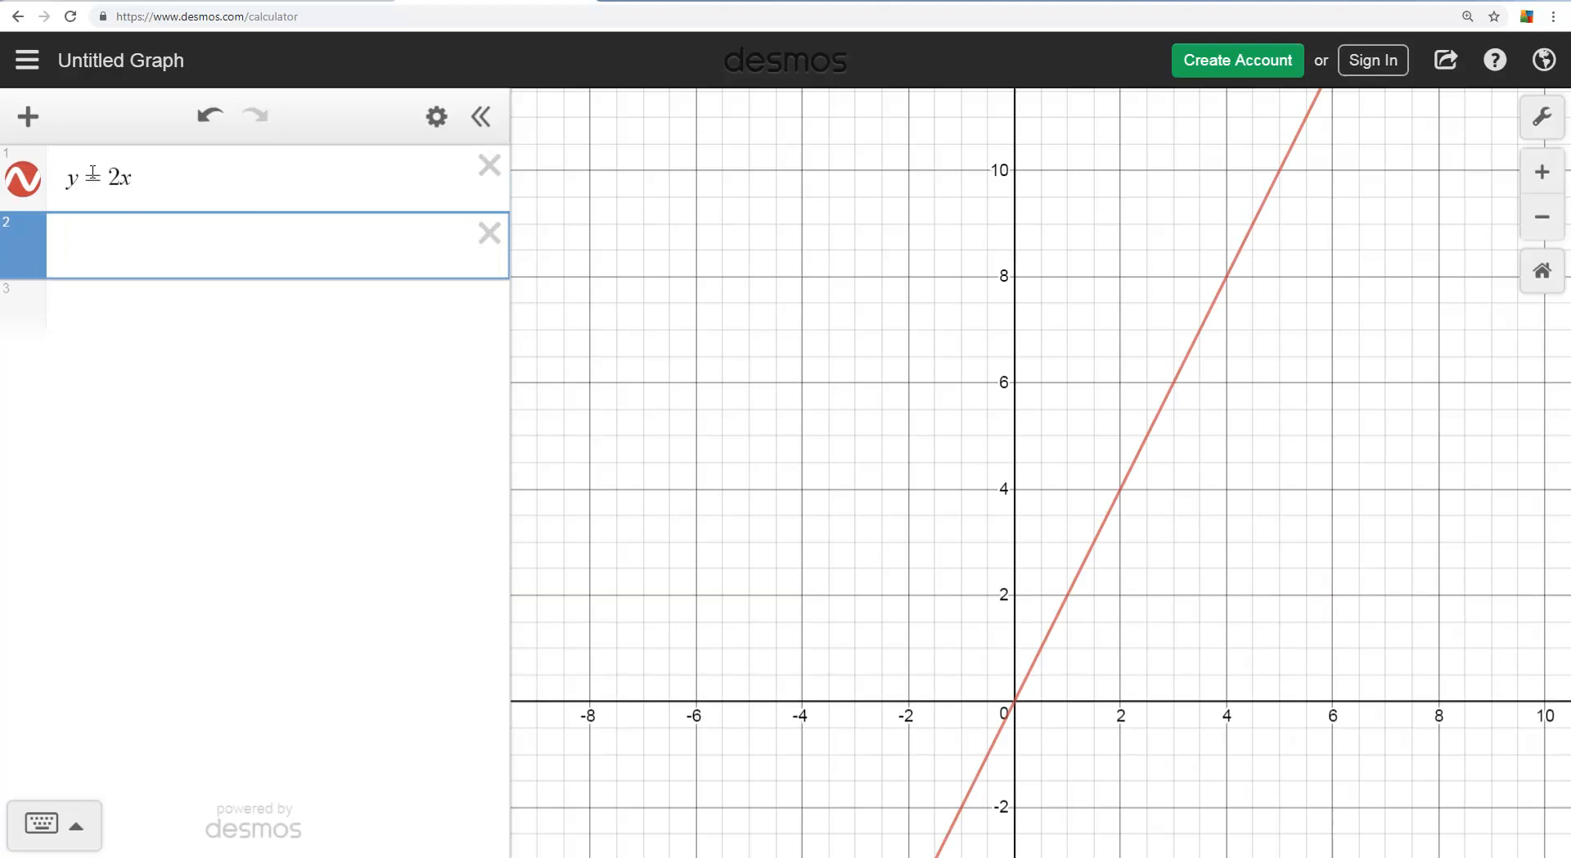
type("2x + 3y")
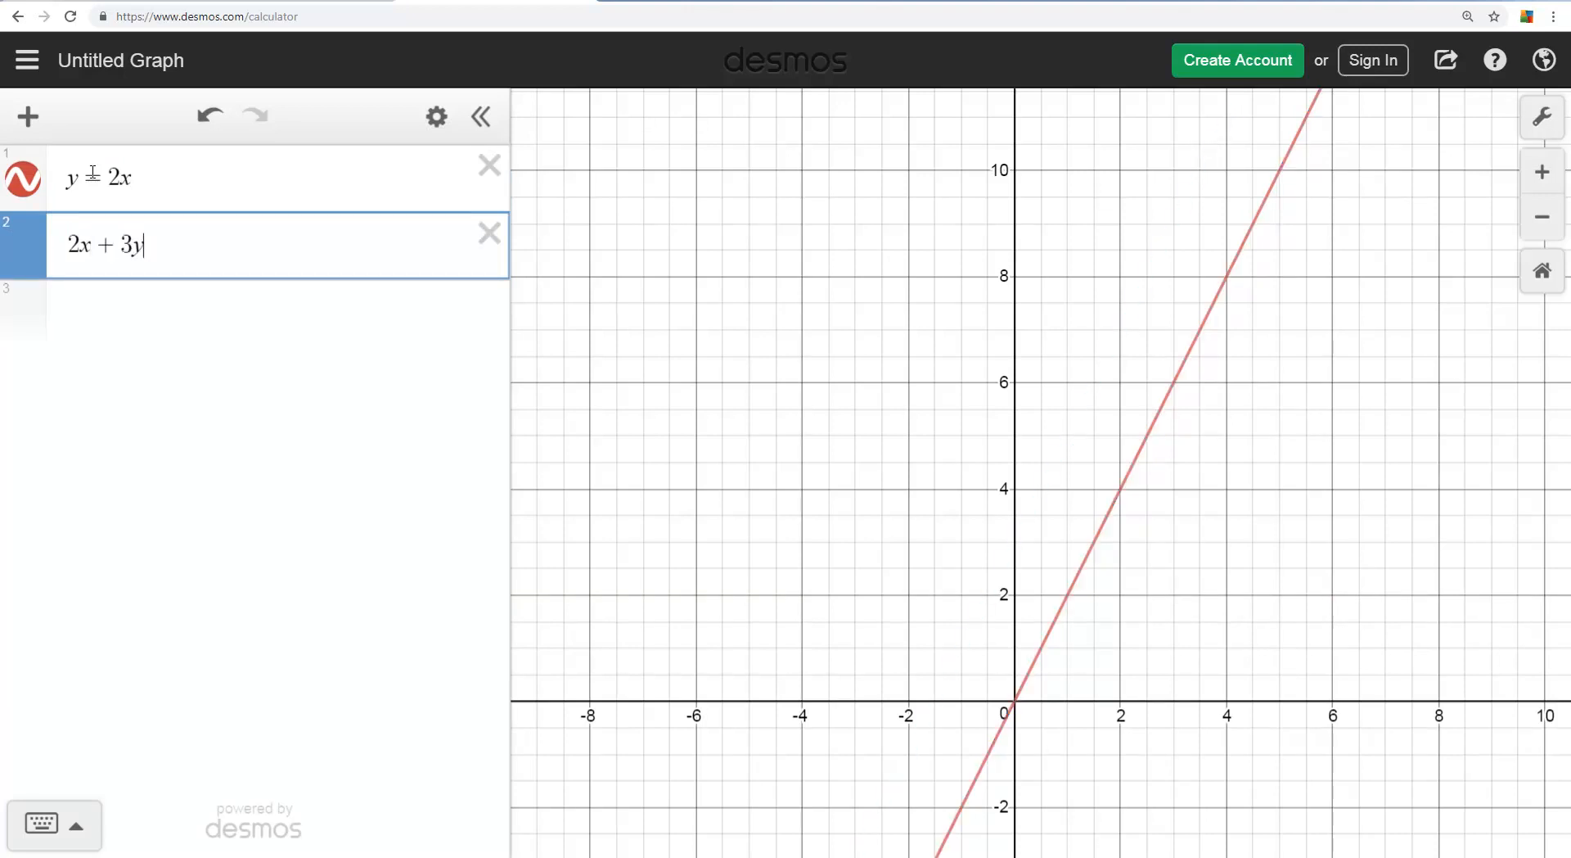
type("-1")
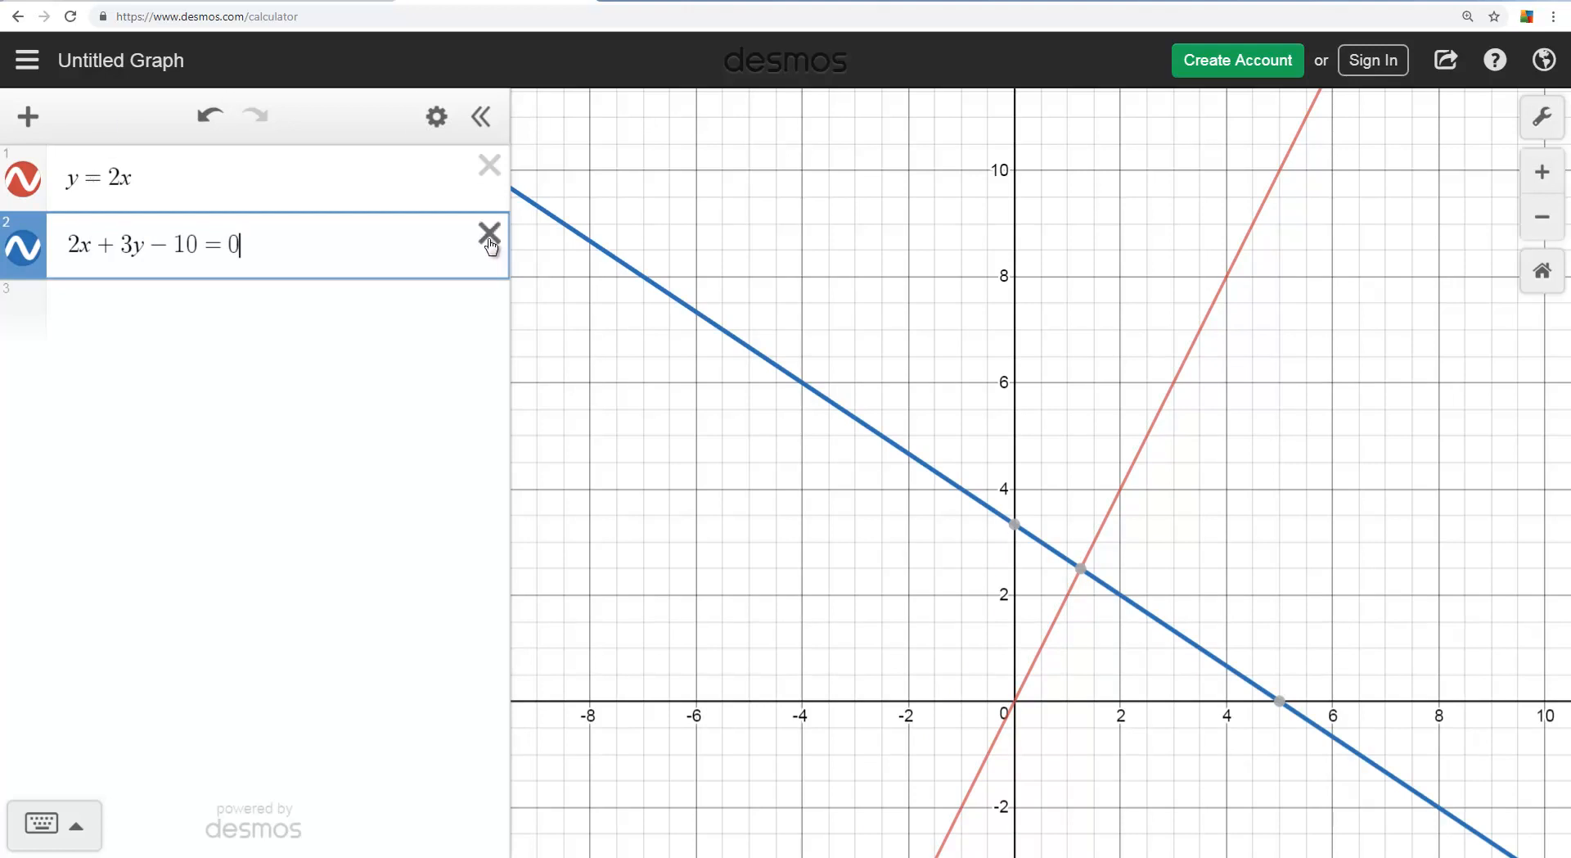
left_click(490, 245)
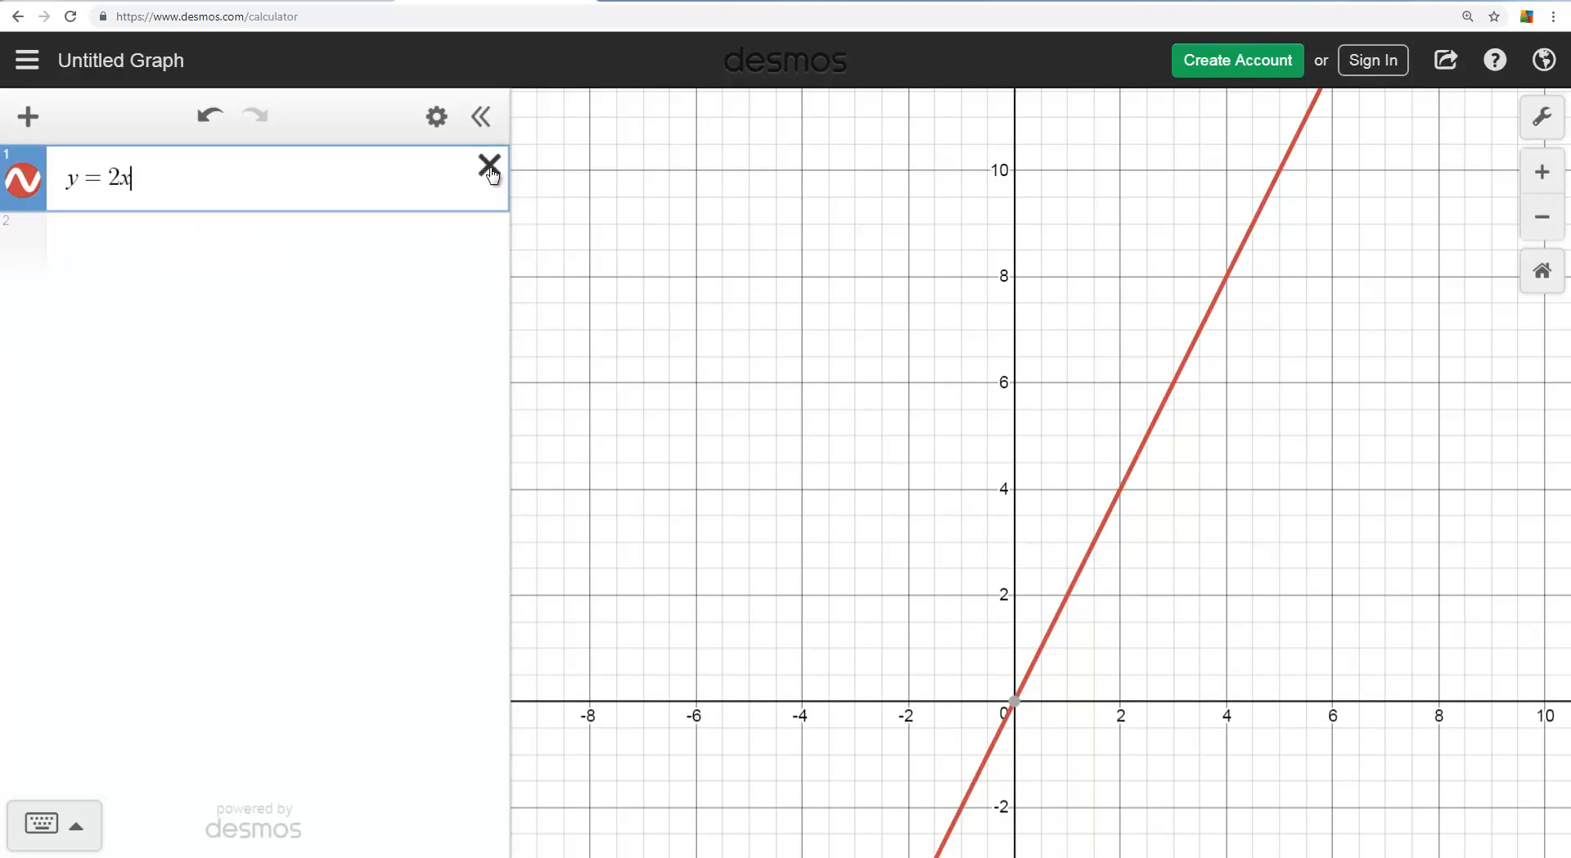
left_click(27, 117)
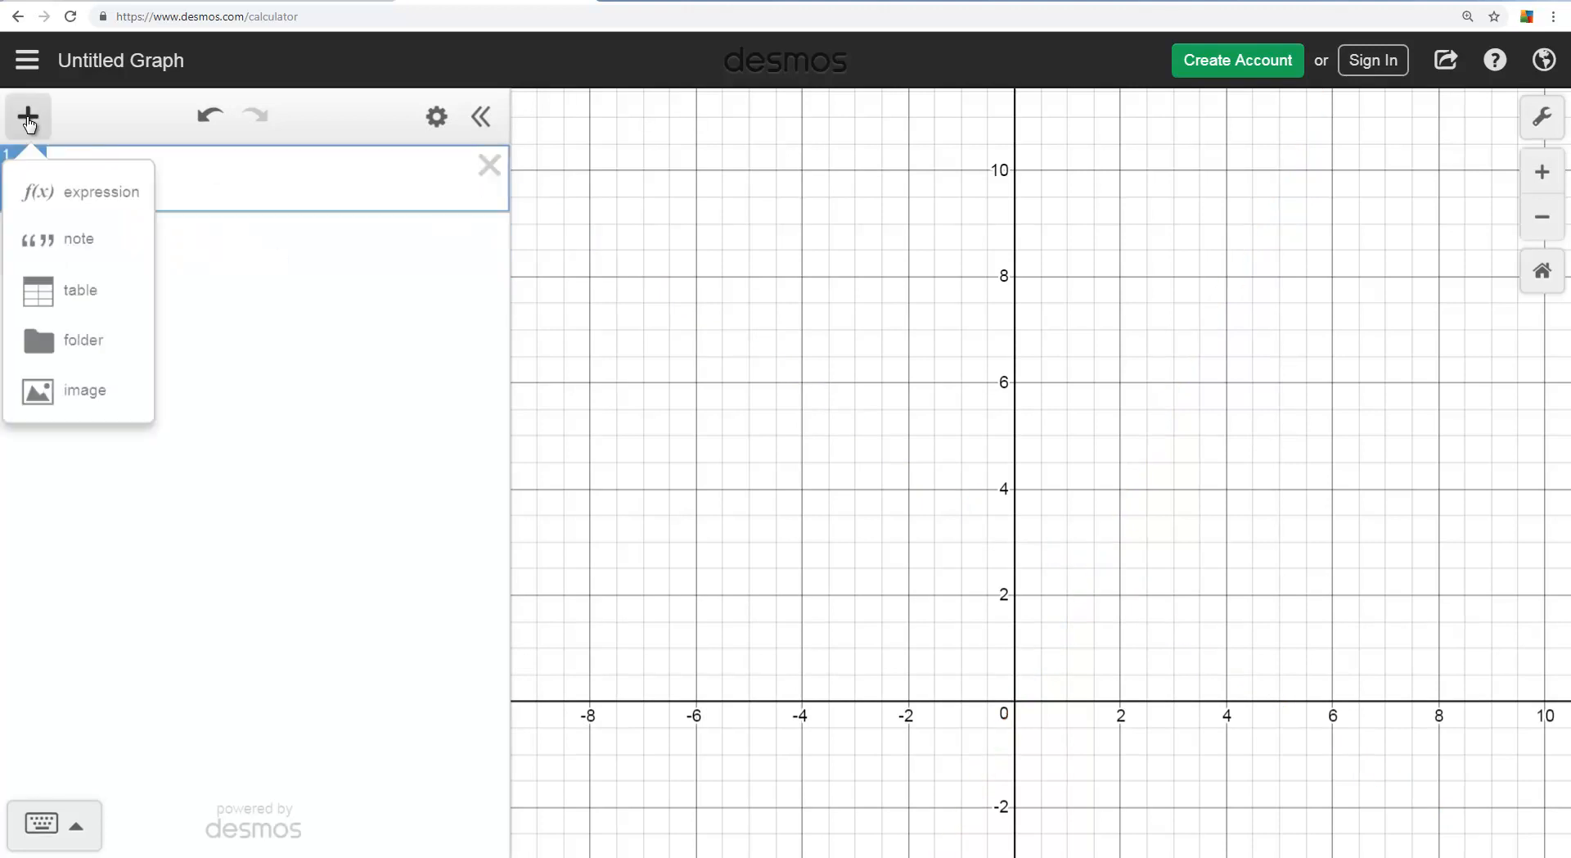
mouse_move(79, 296)
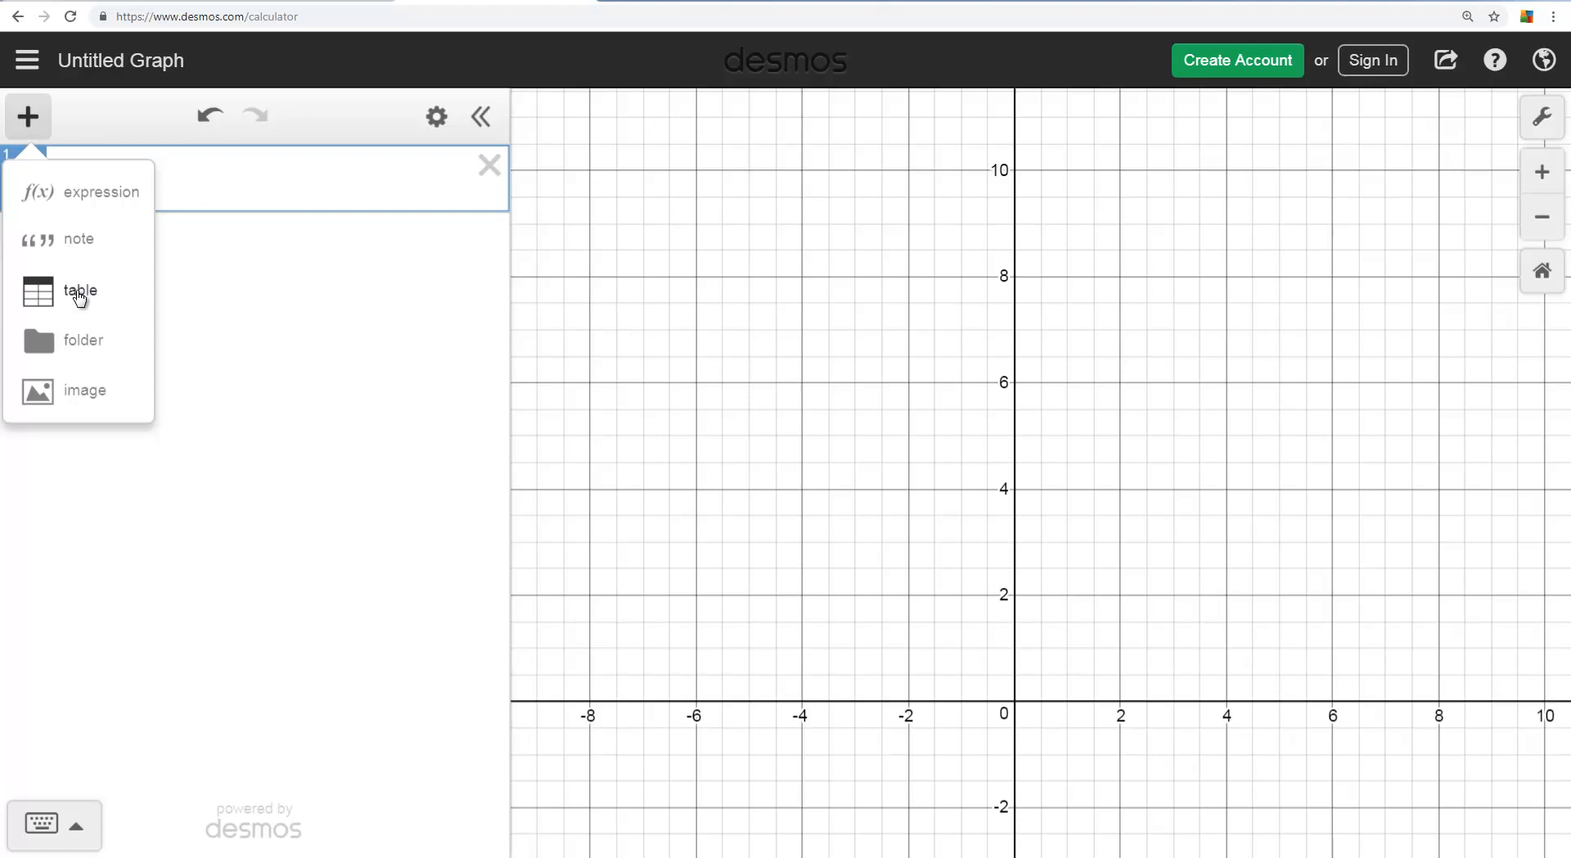
Add a table with x from −2 to 2 and y values −1, 1, 3, 5, 7, starting x = 3.
left_click(80, 290)
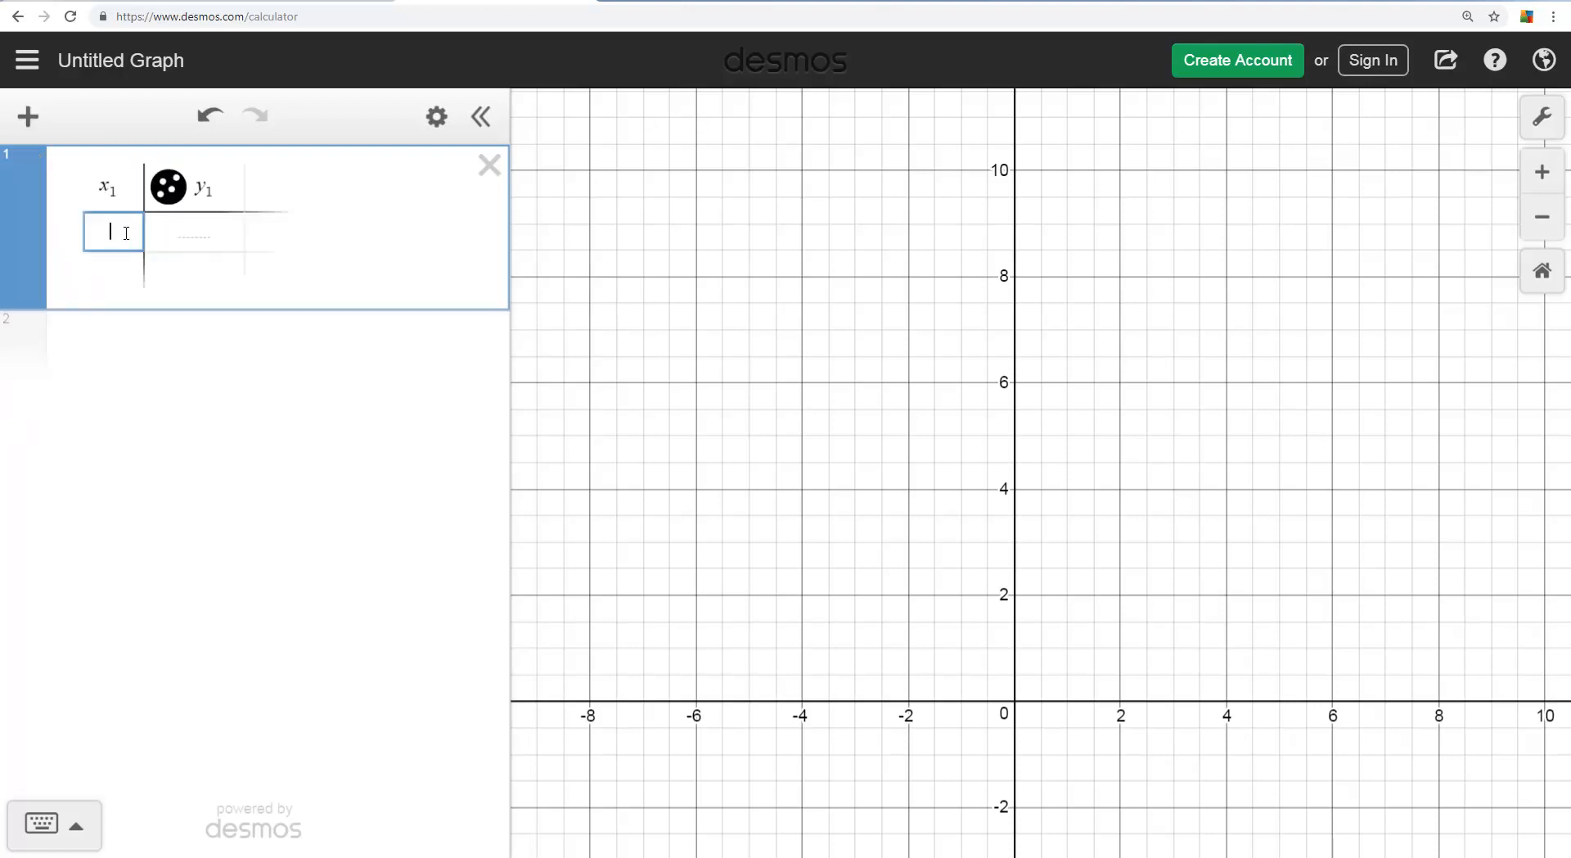
type("-1")
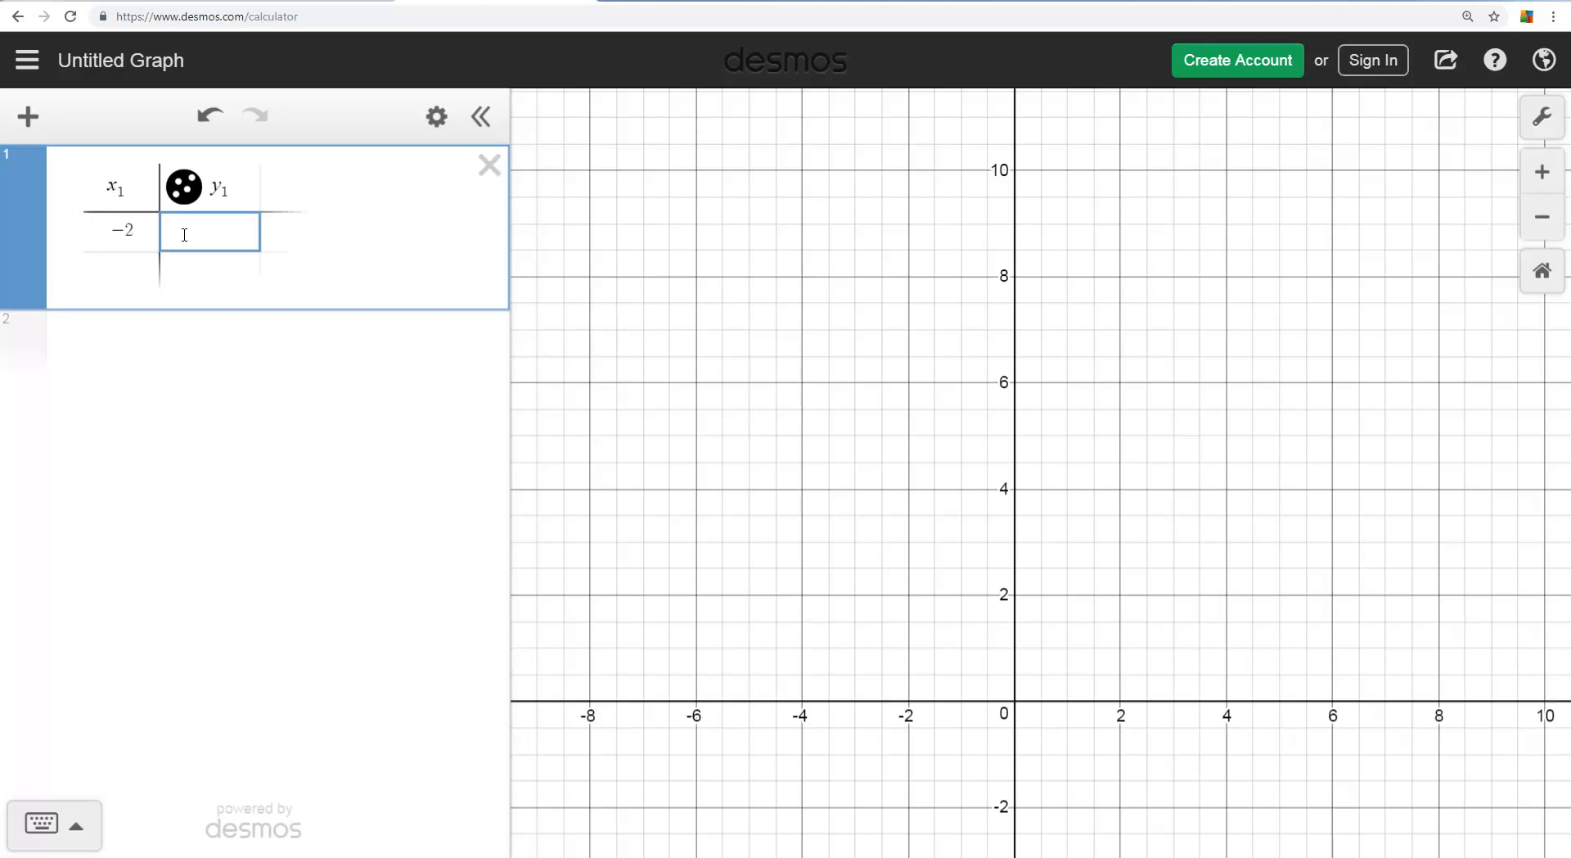
type("-1")
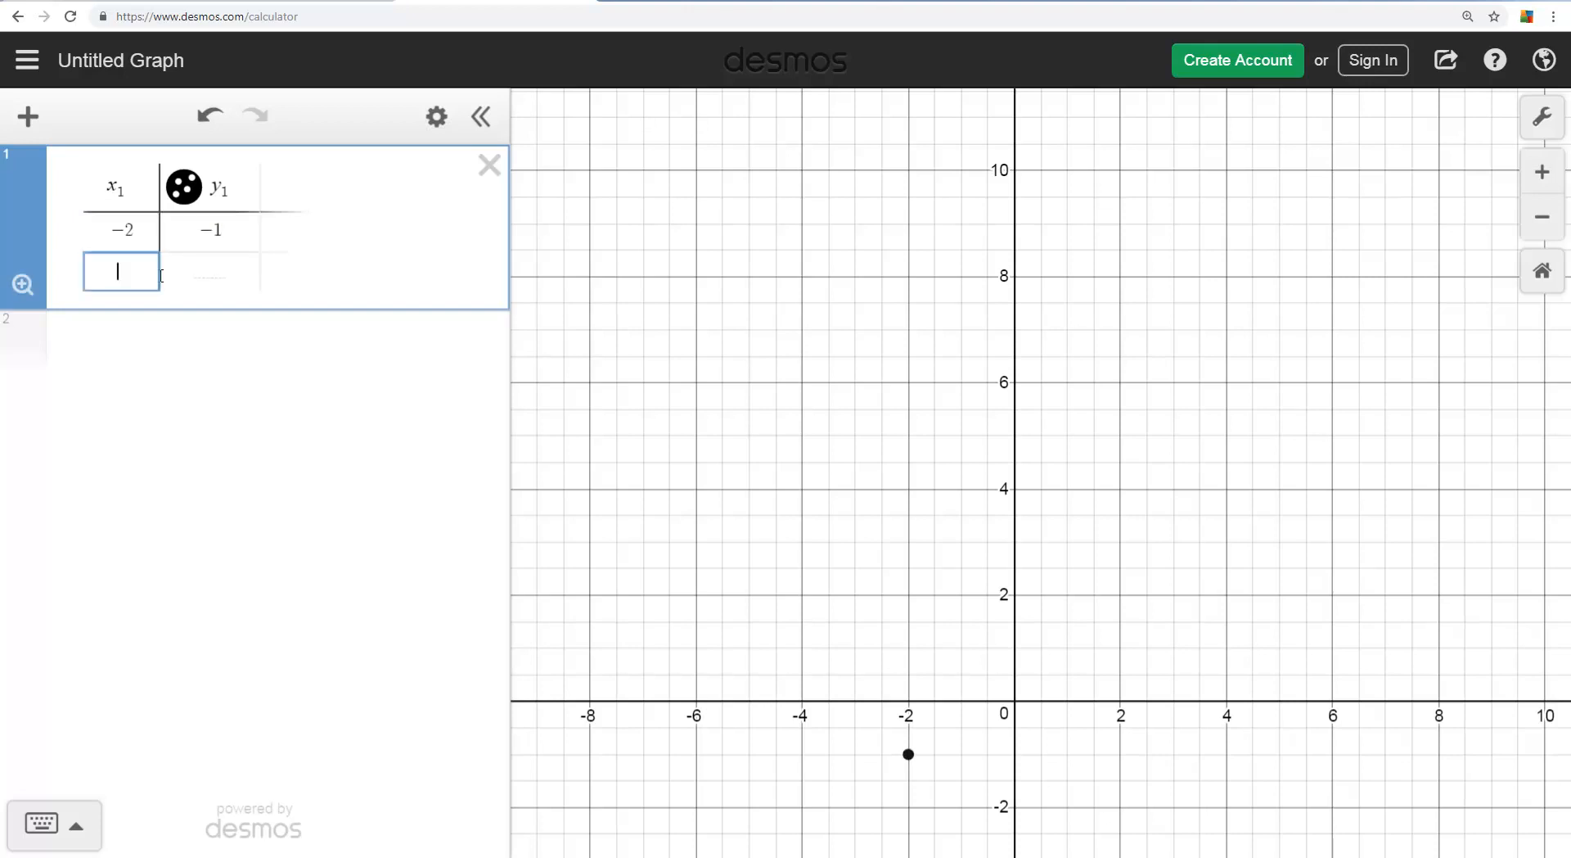
type("-")
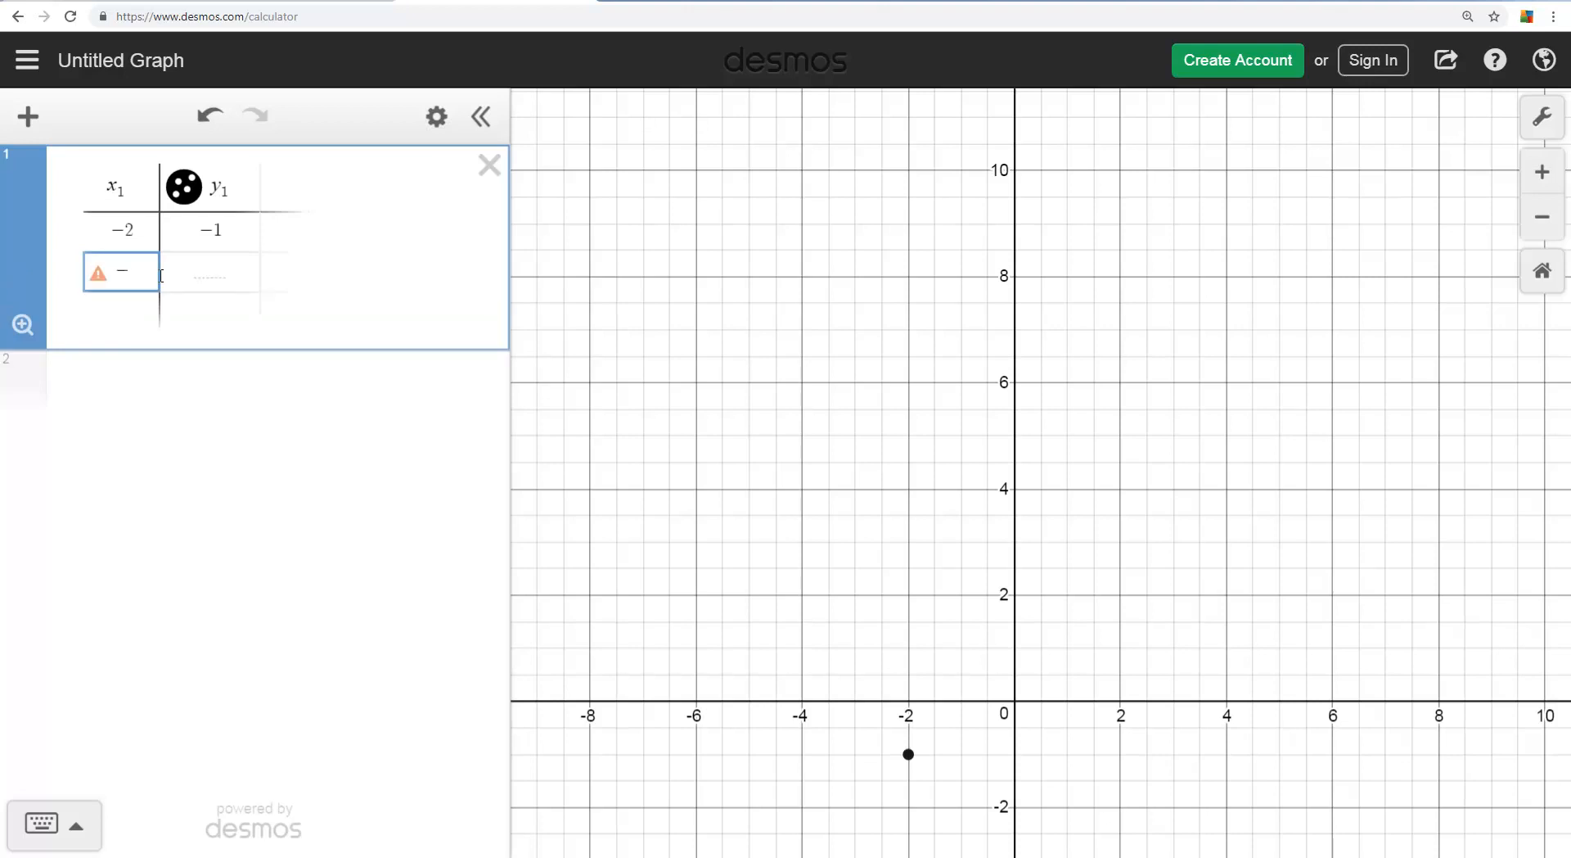
type("1")
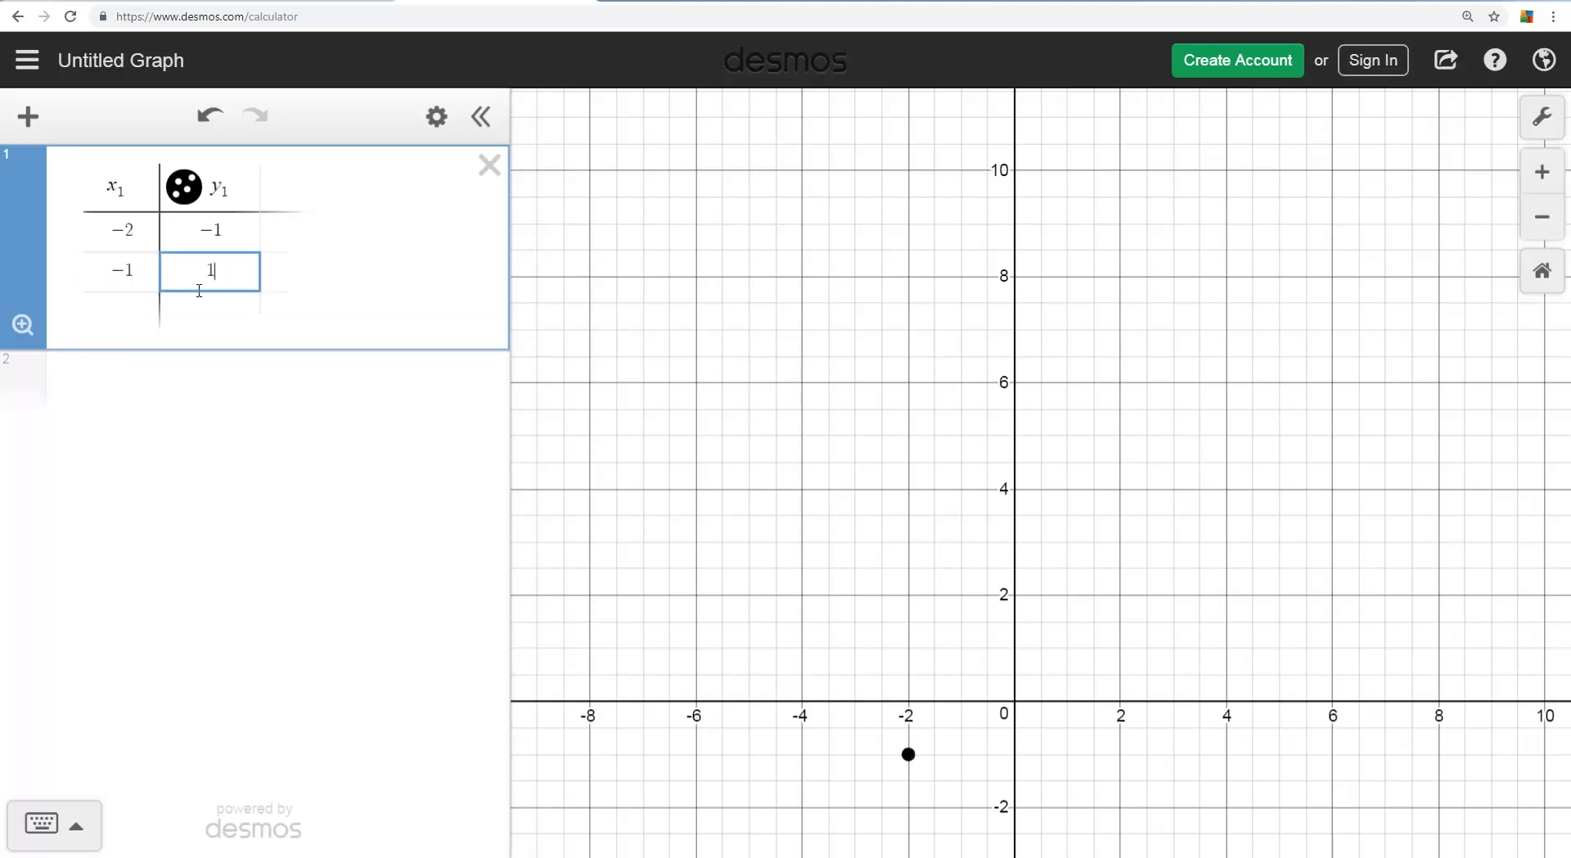
type("1")
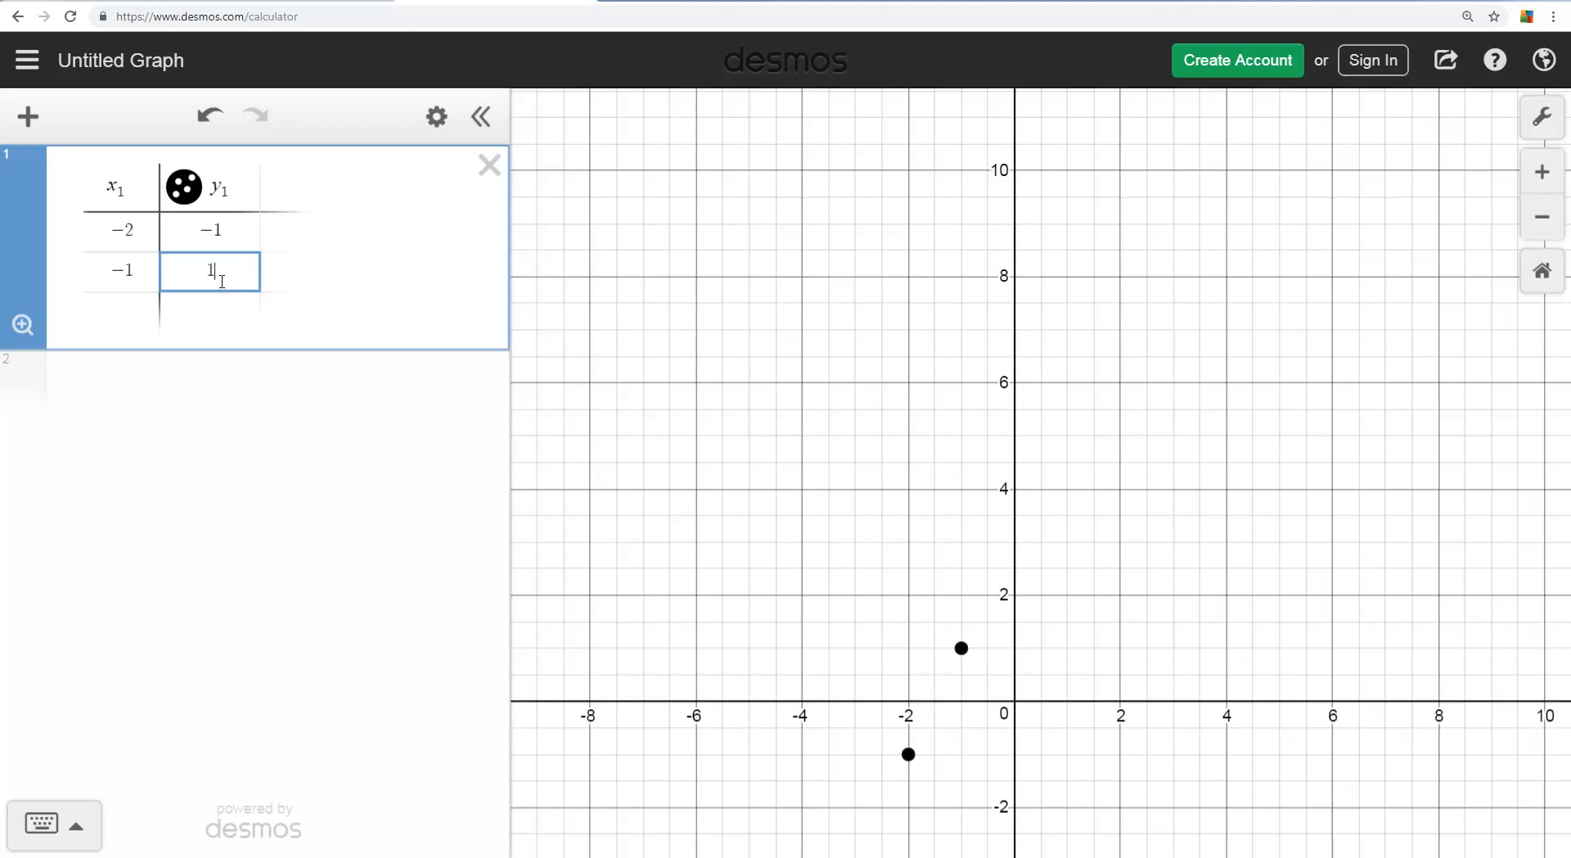
key("Enter")
type("3")
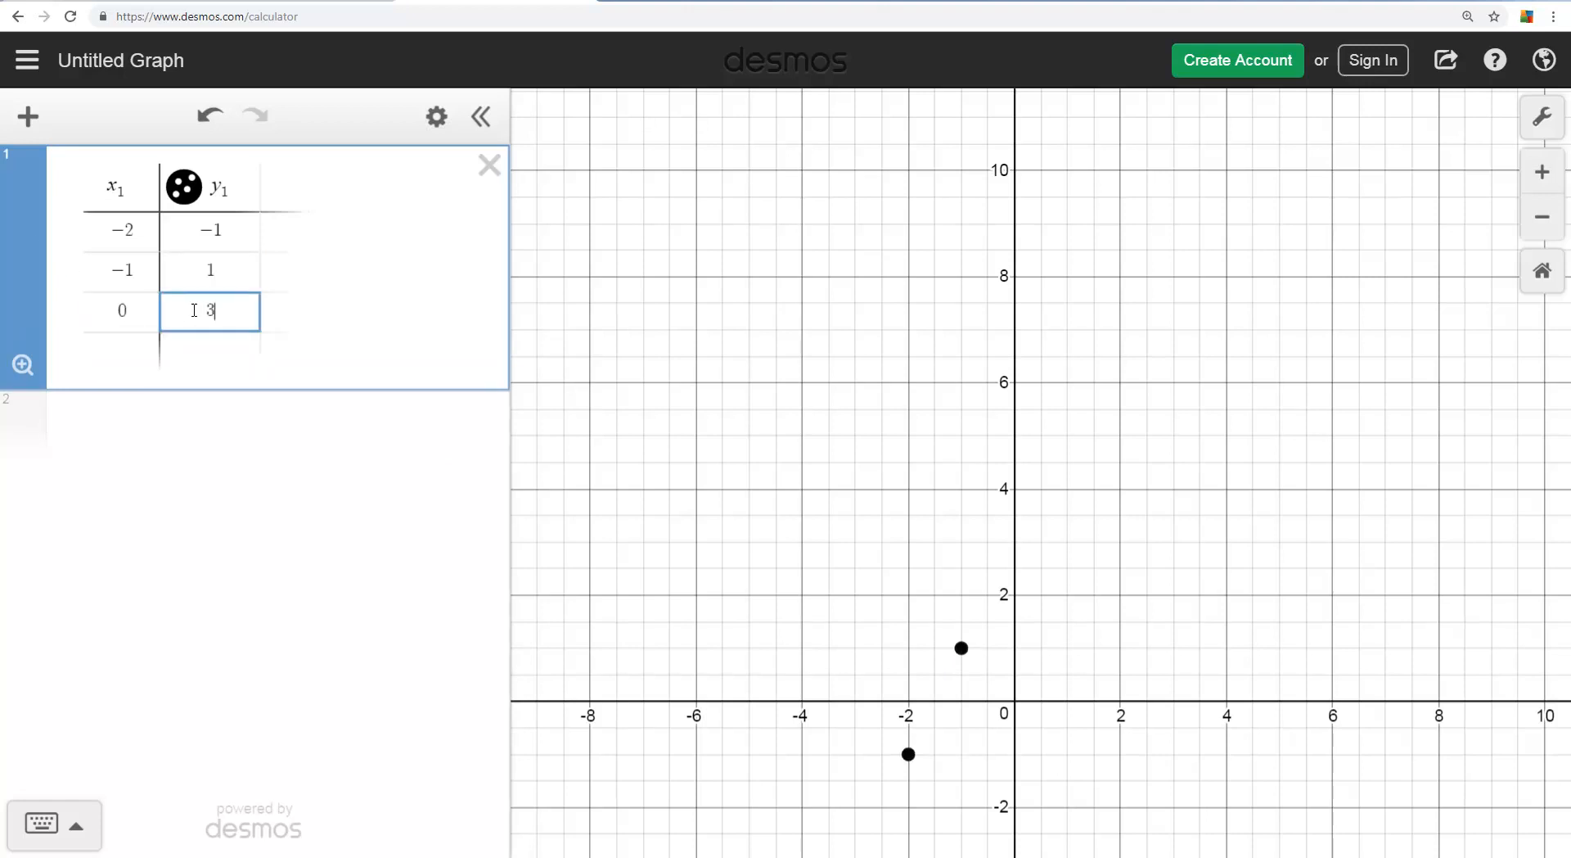
key("Enter")
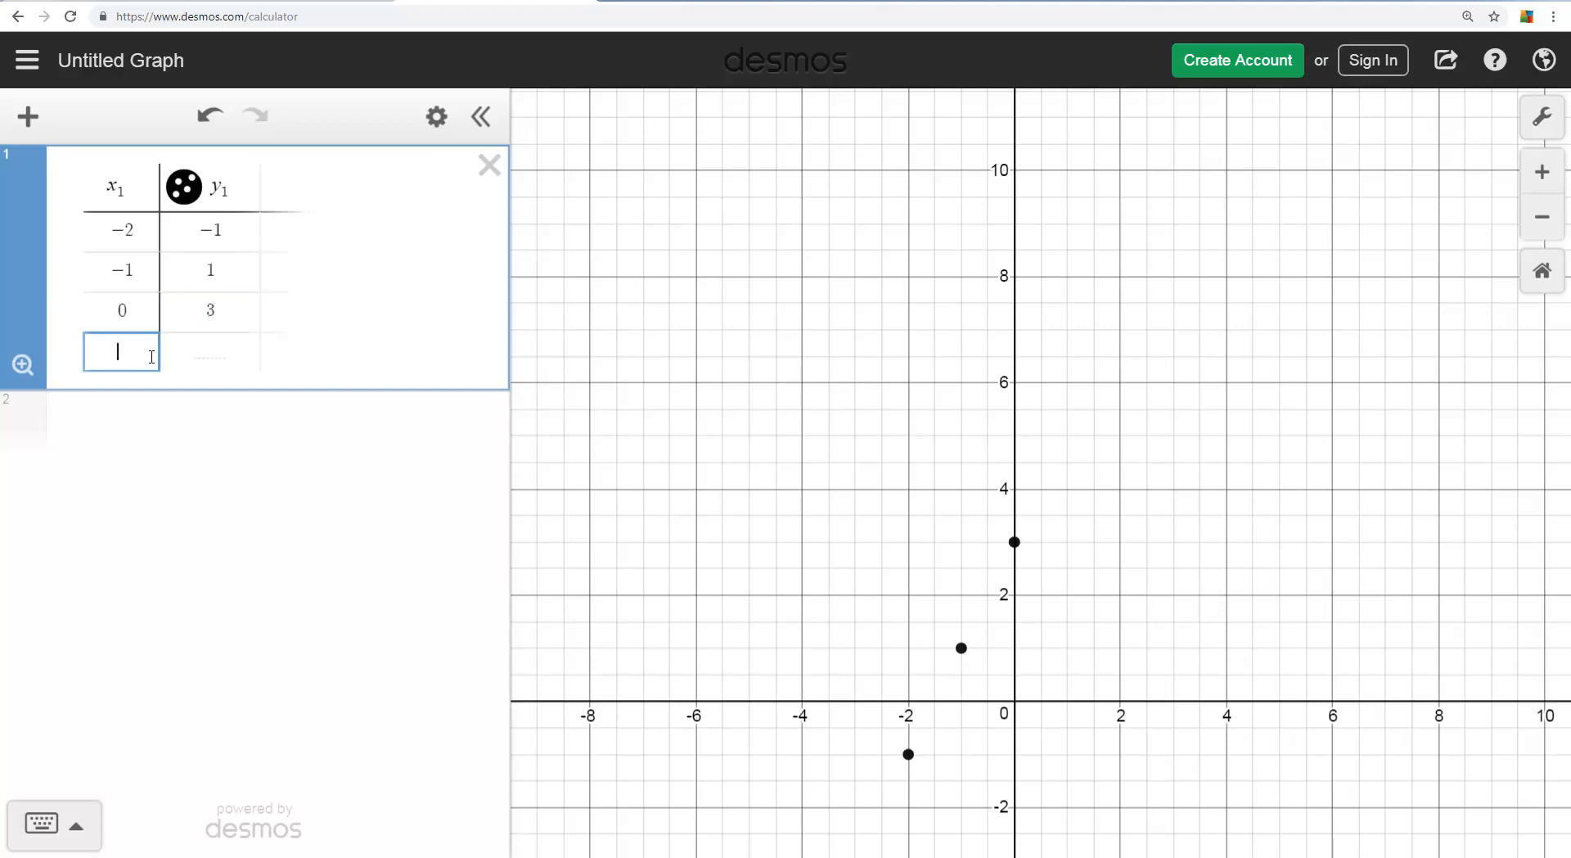
type("1")
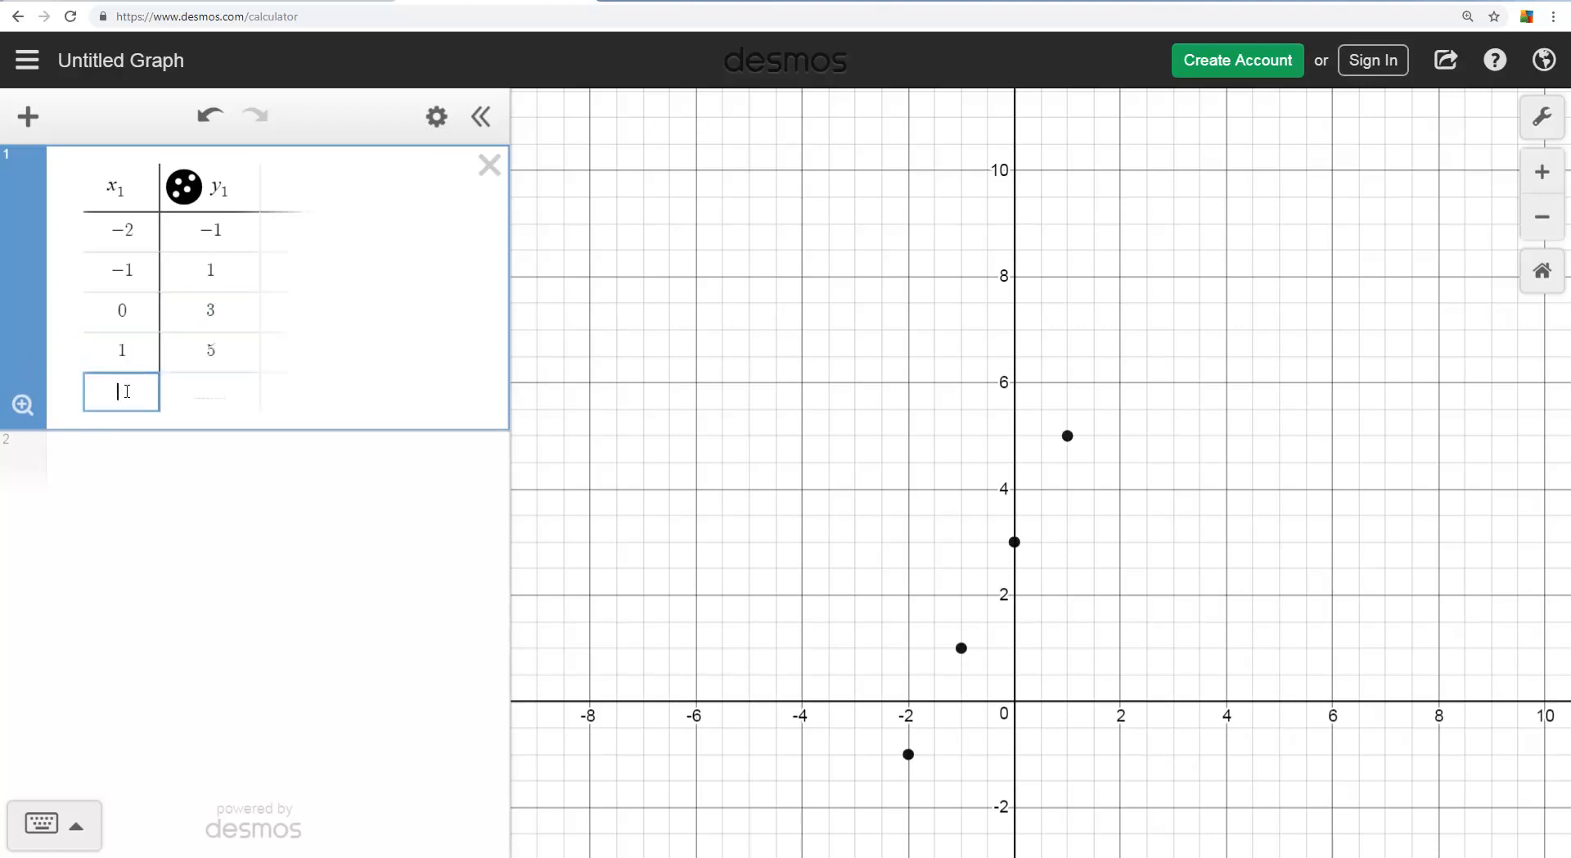
type("2")
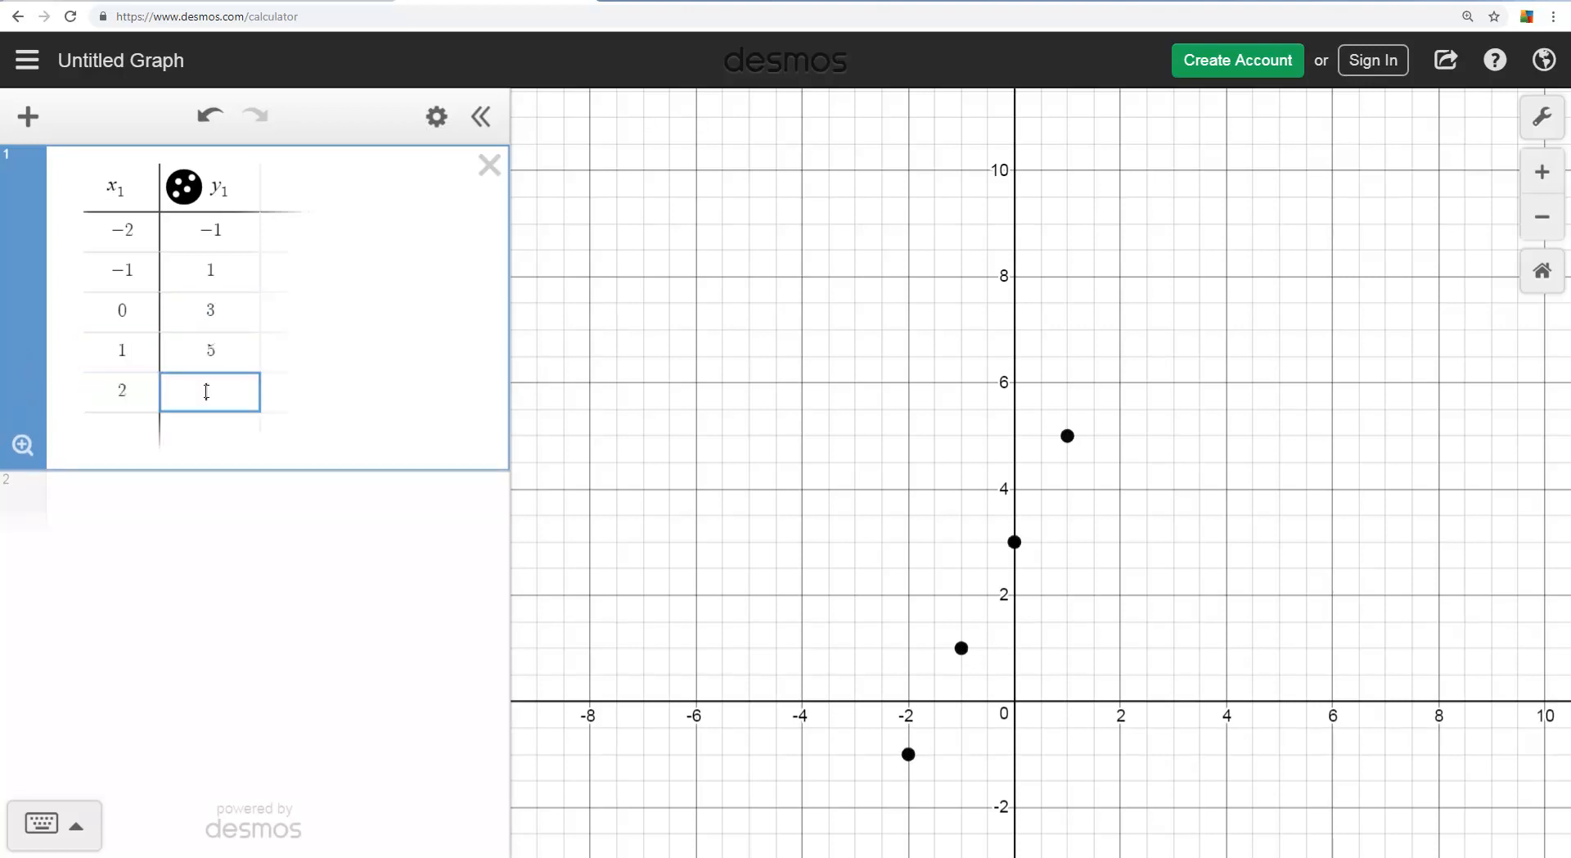
type("7")
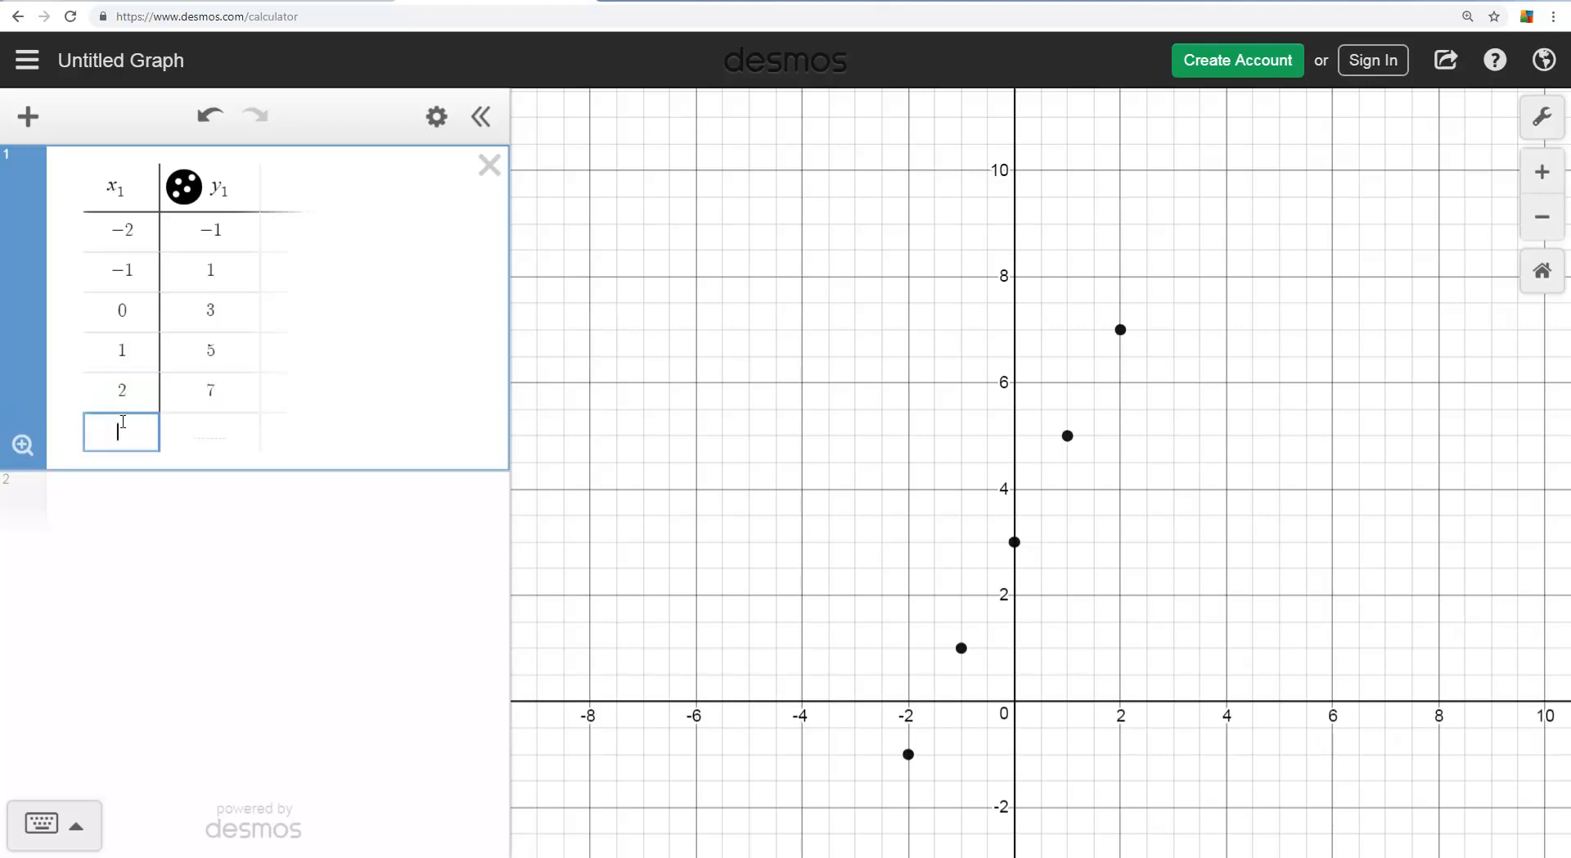
type("3")
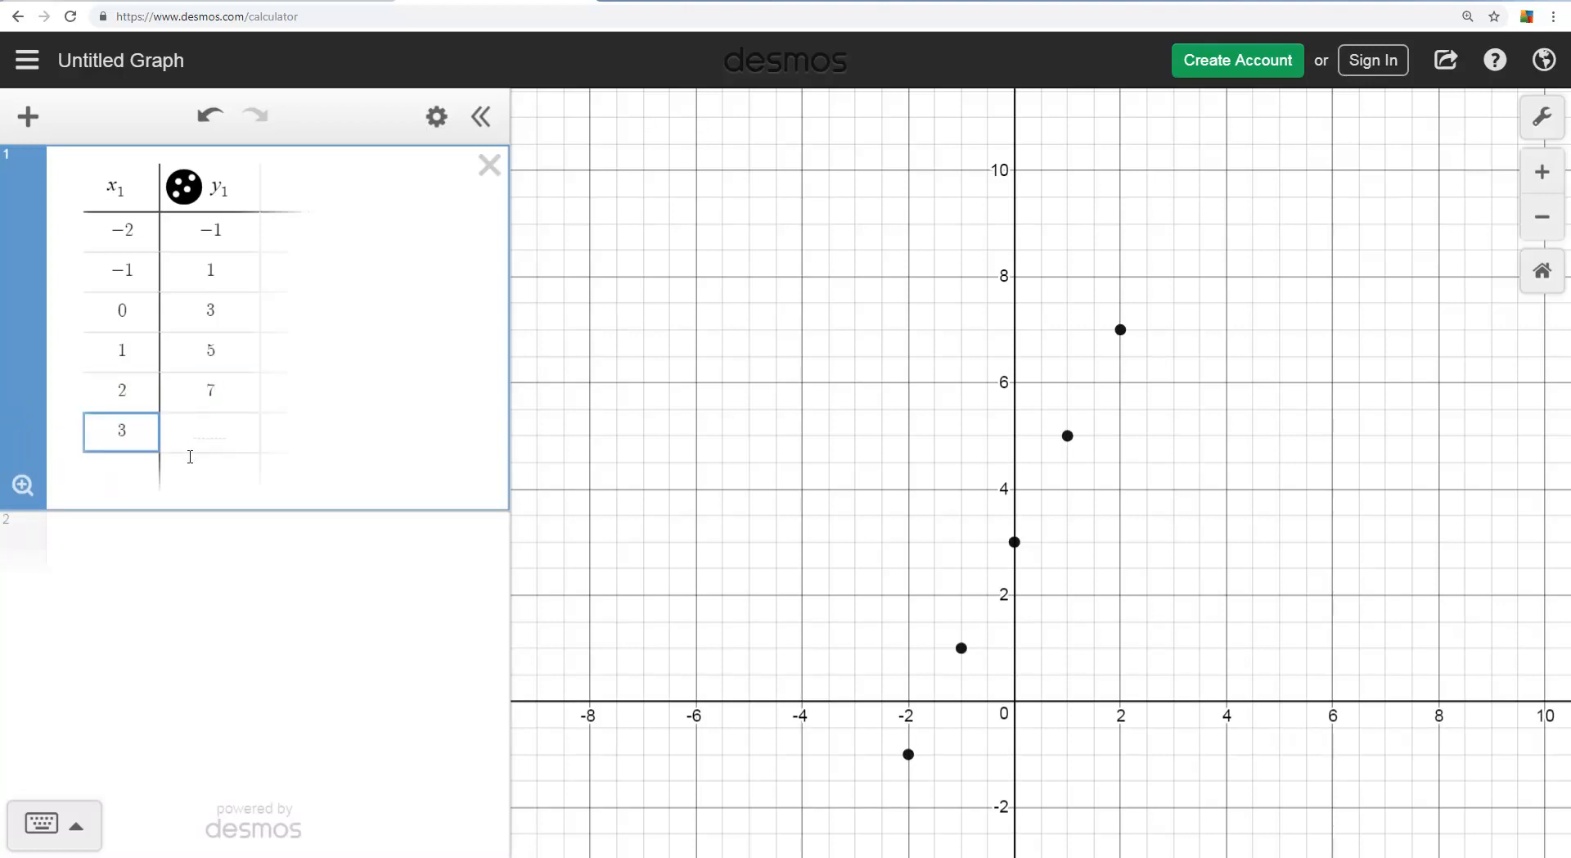
Enter y = 9 for x = 3 and add the row x = 4, y = 11.
type("9")
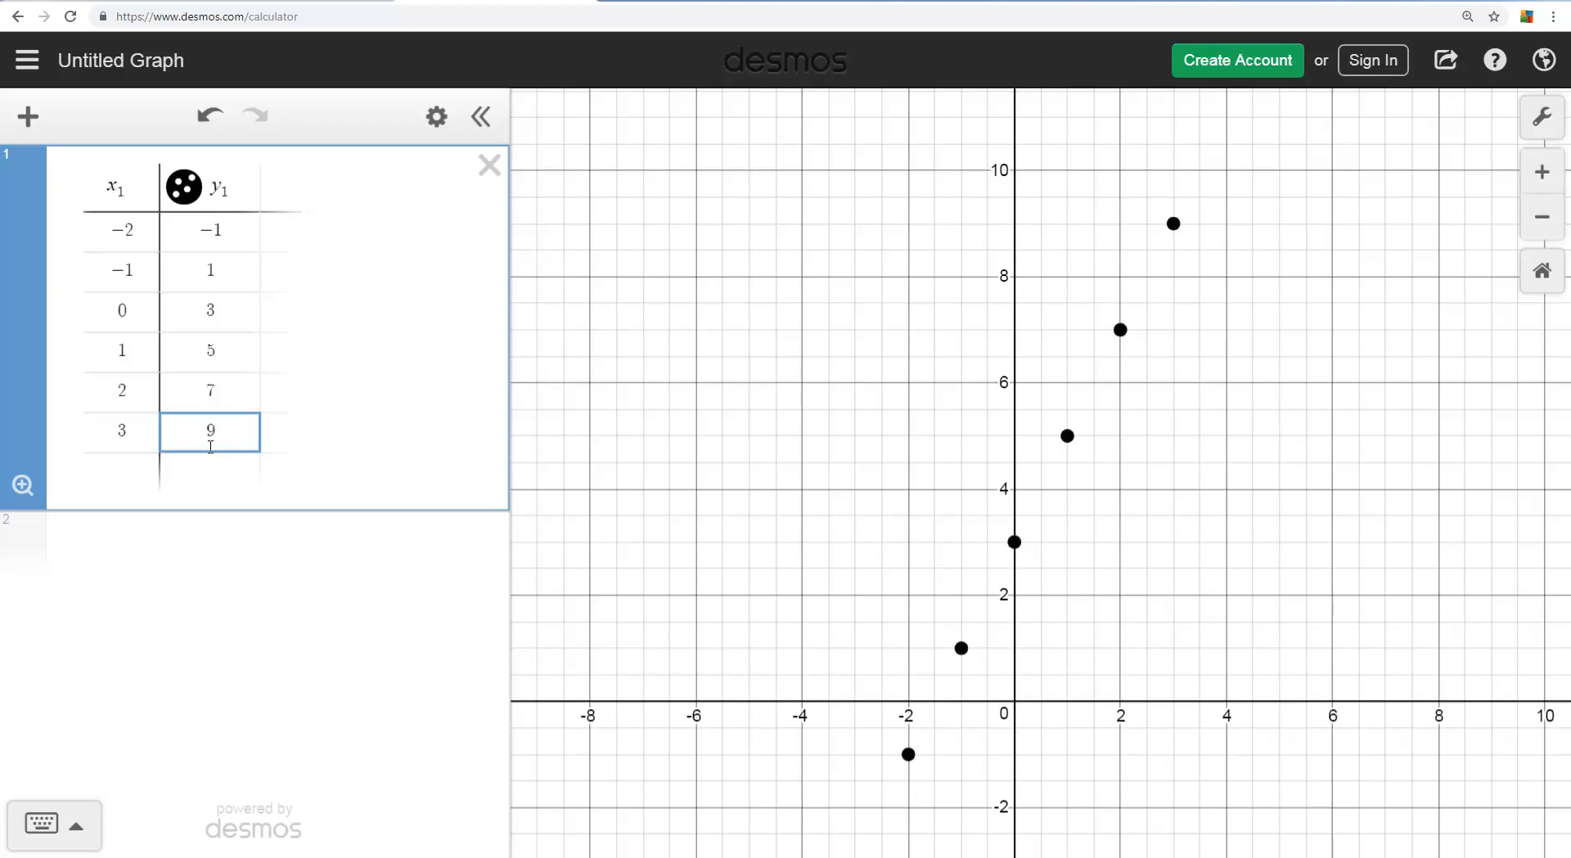
mouse_move(1158, 250)
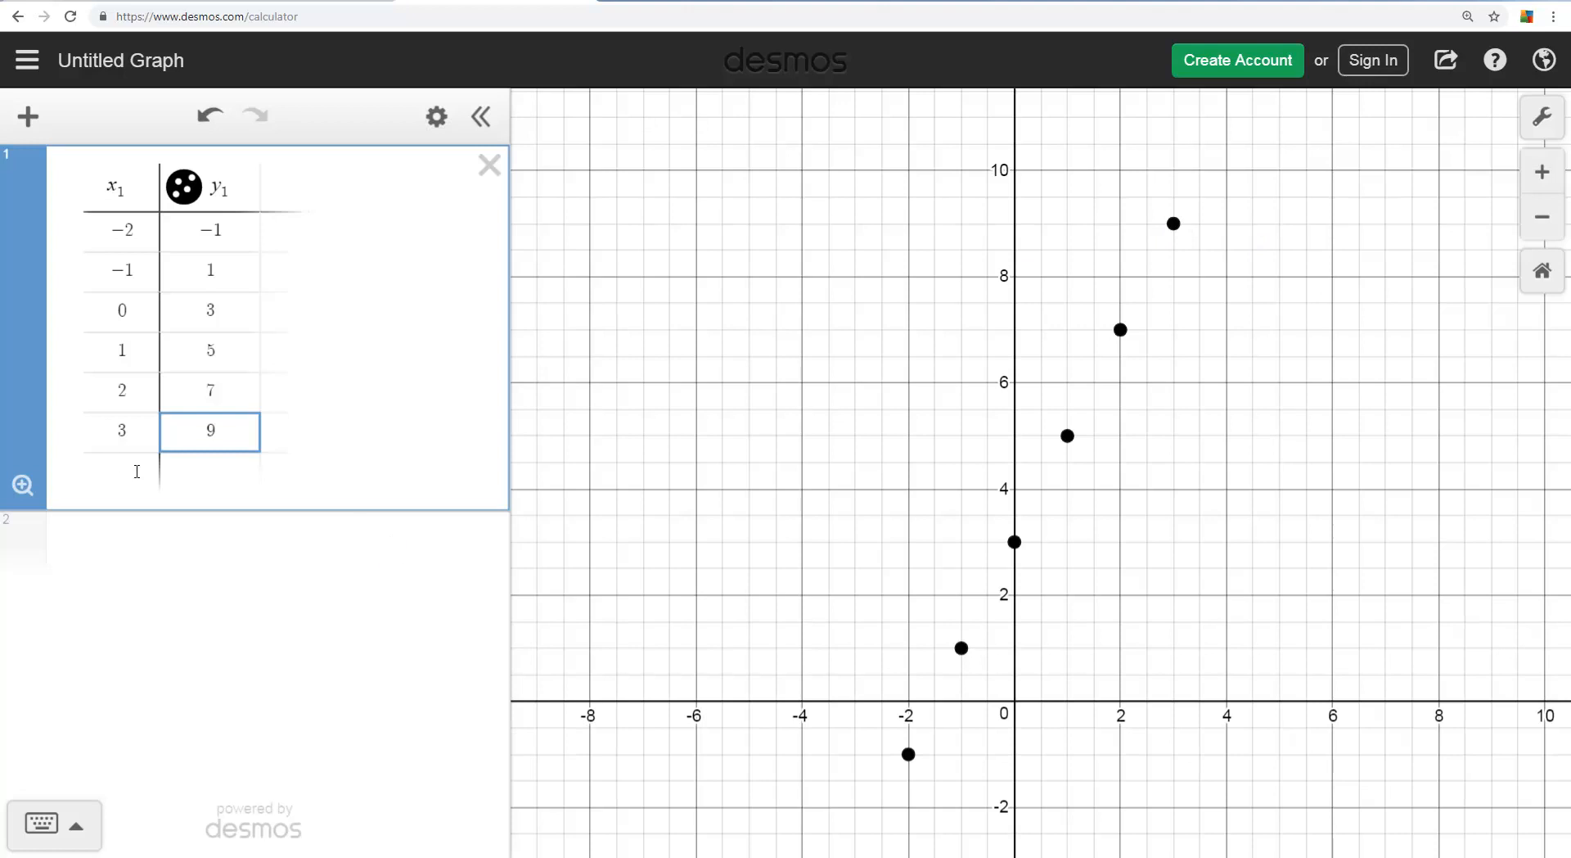
type("4")
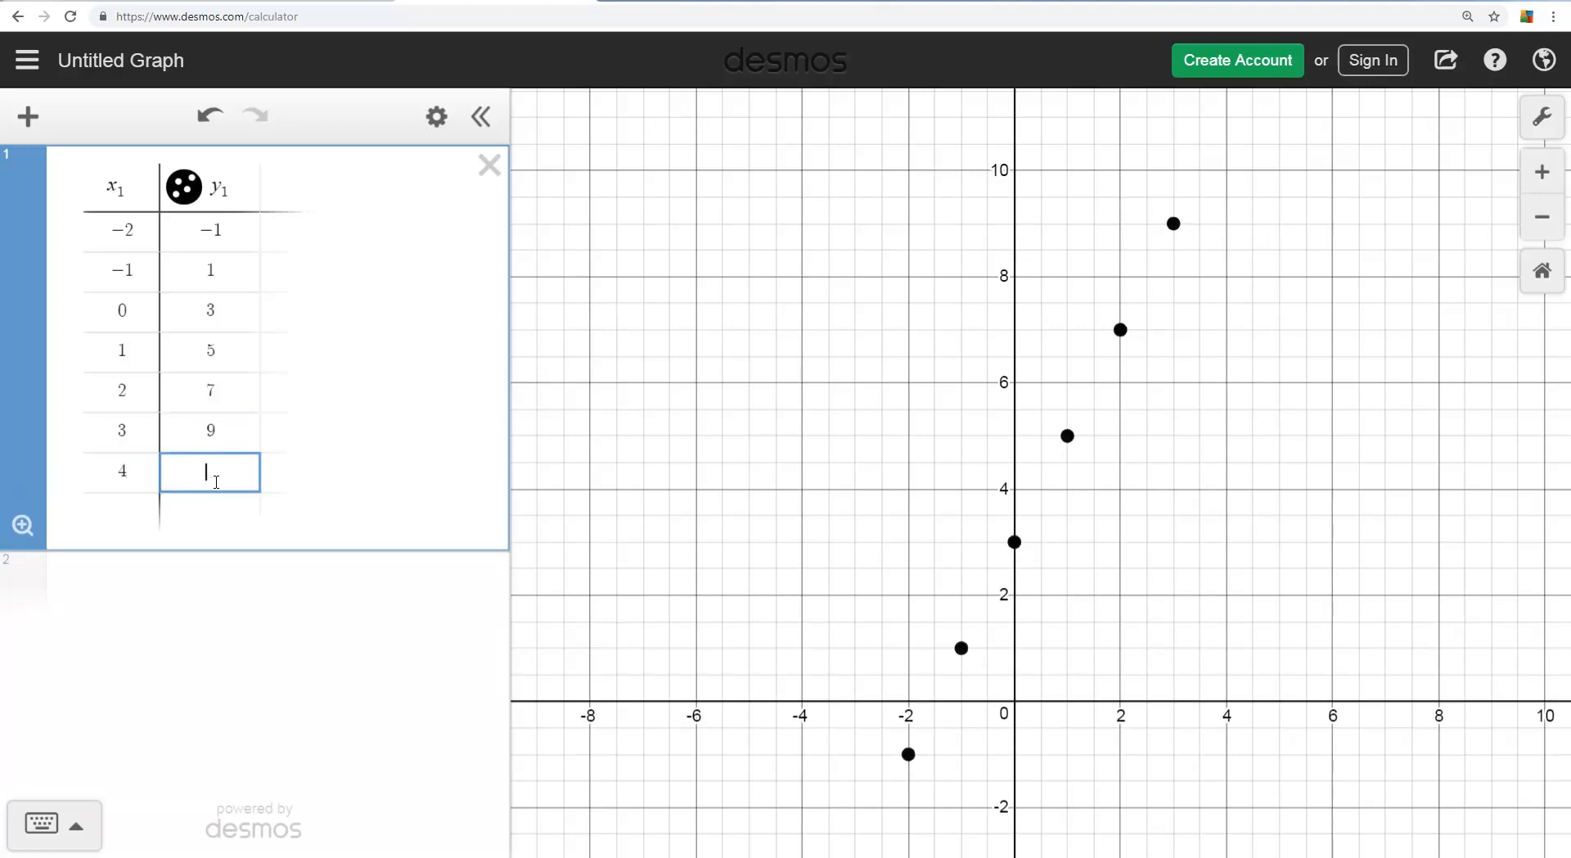
type("1")
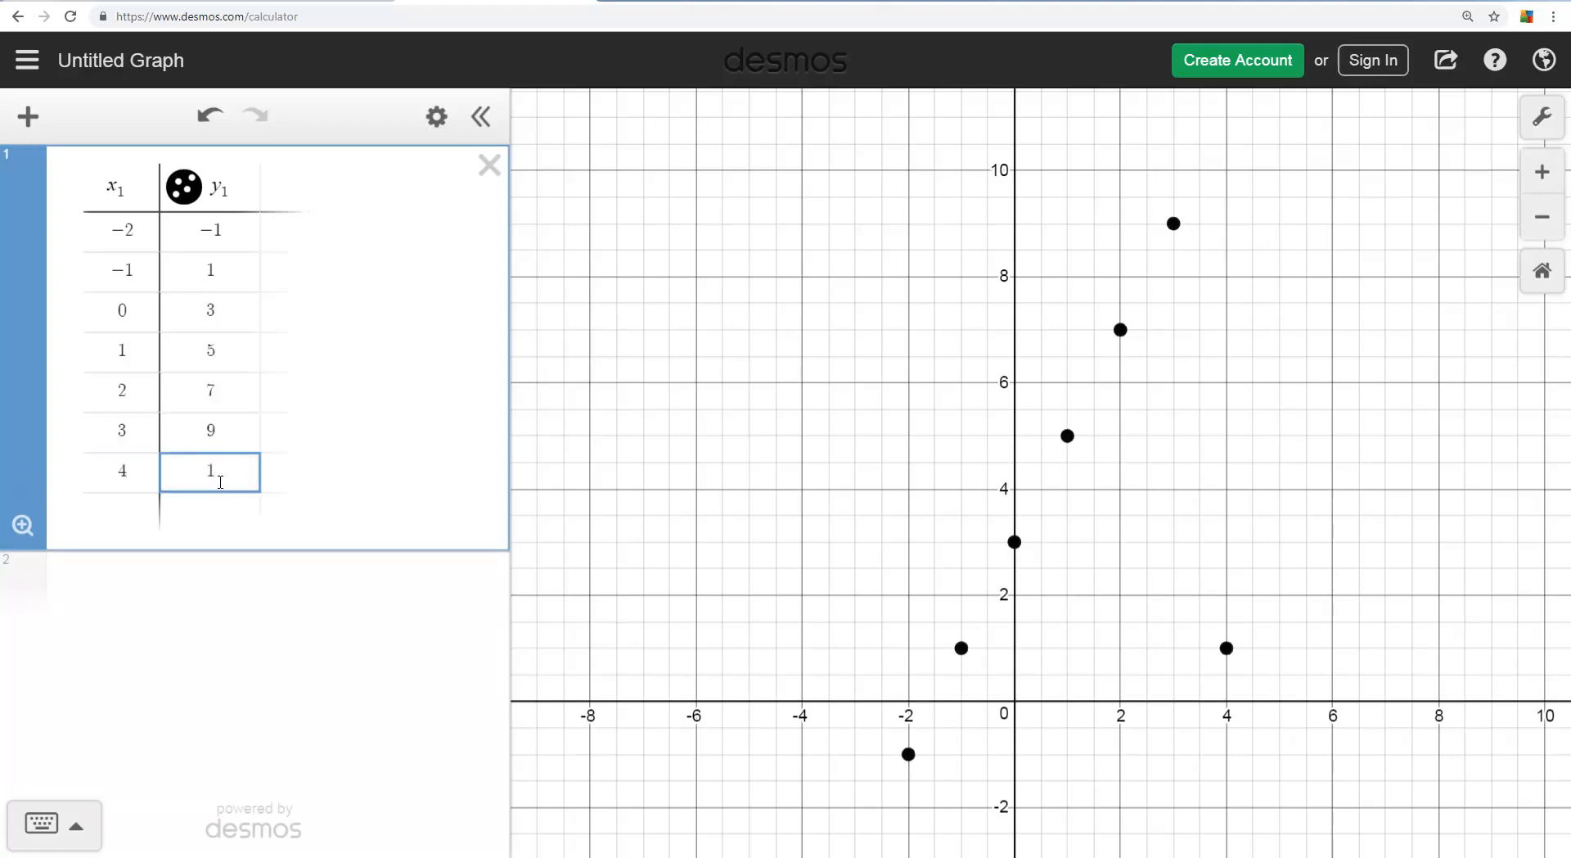
type("1")
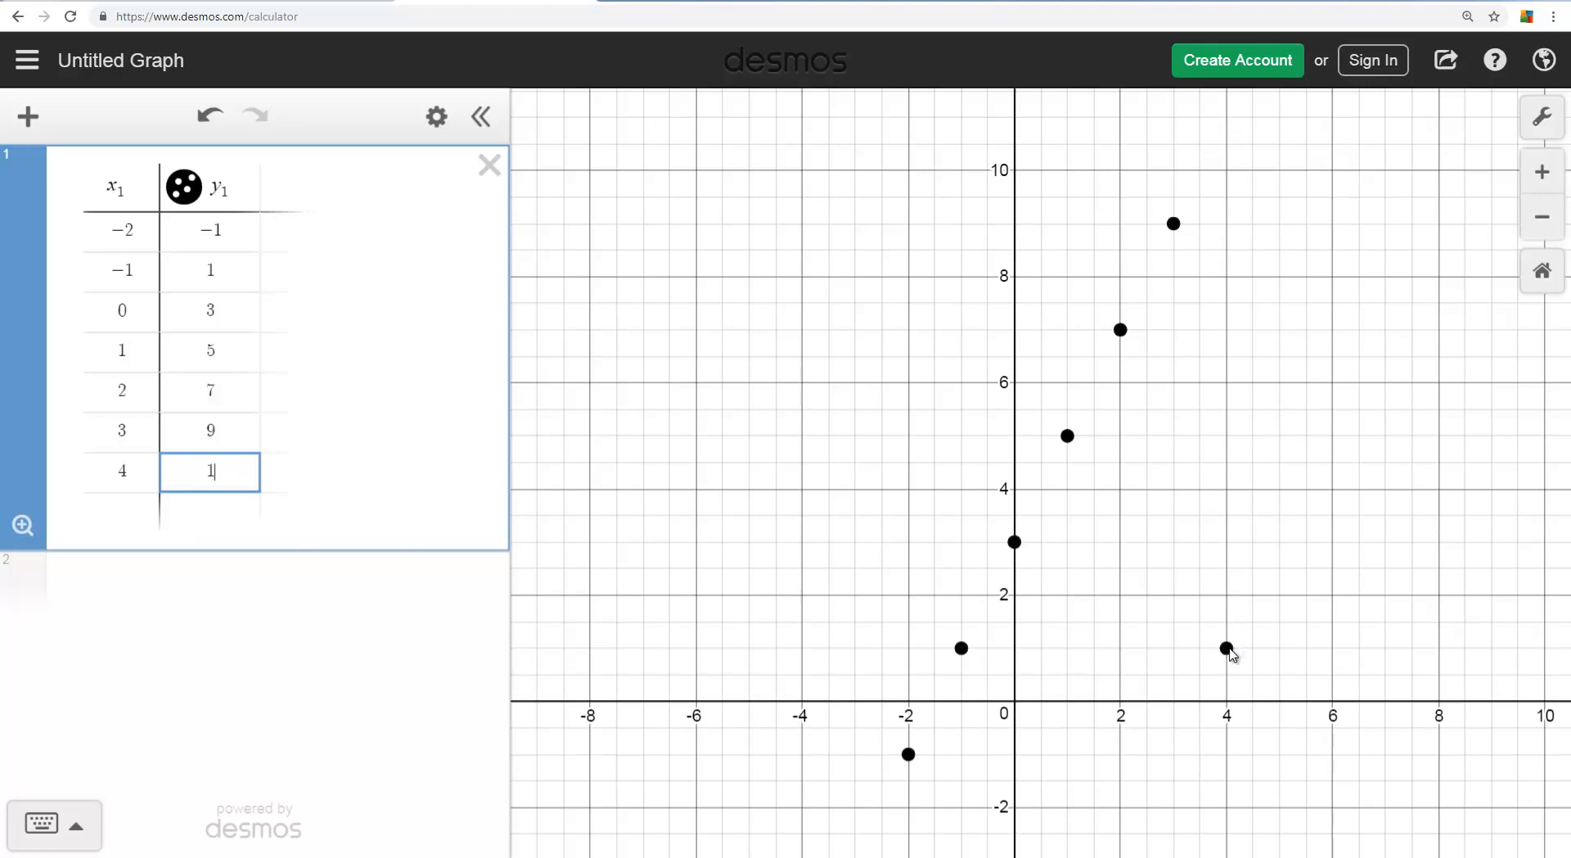
type("1")
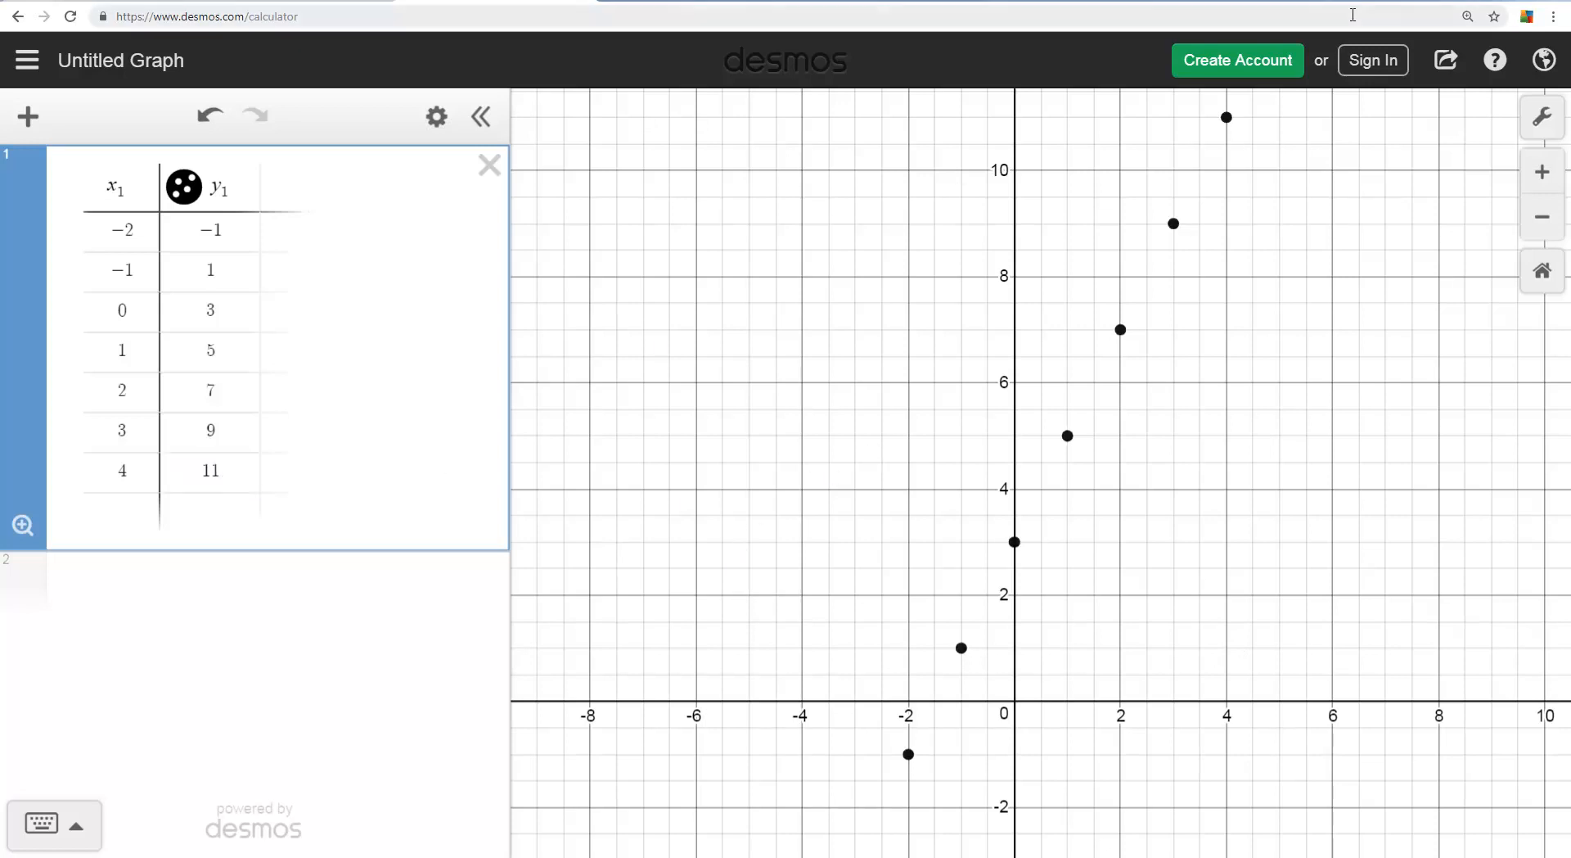
mouse_move(1231, 129)
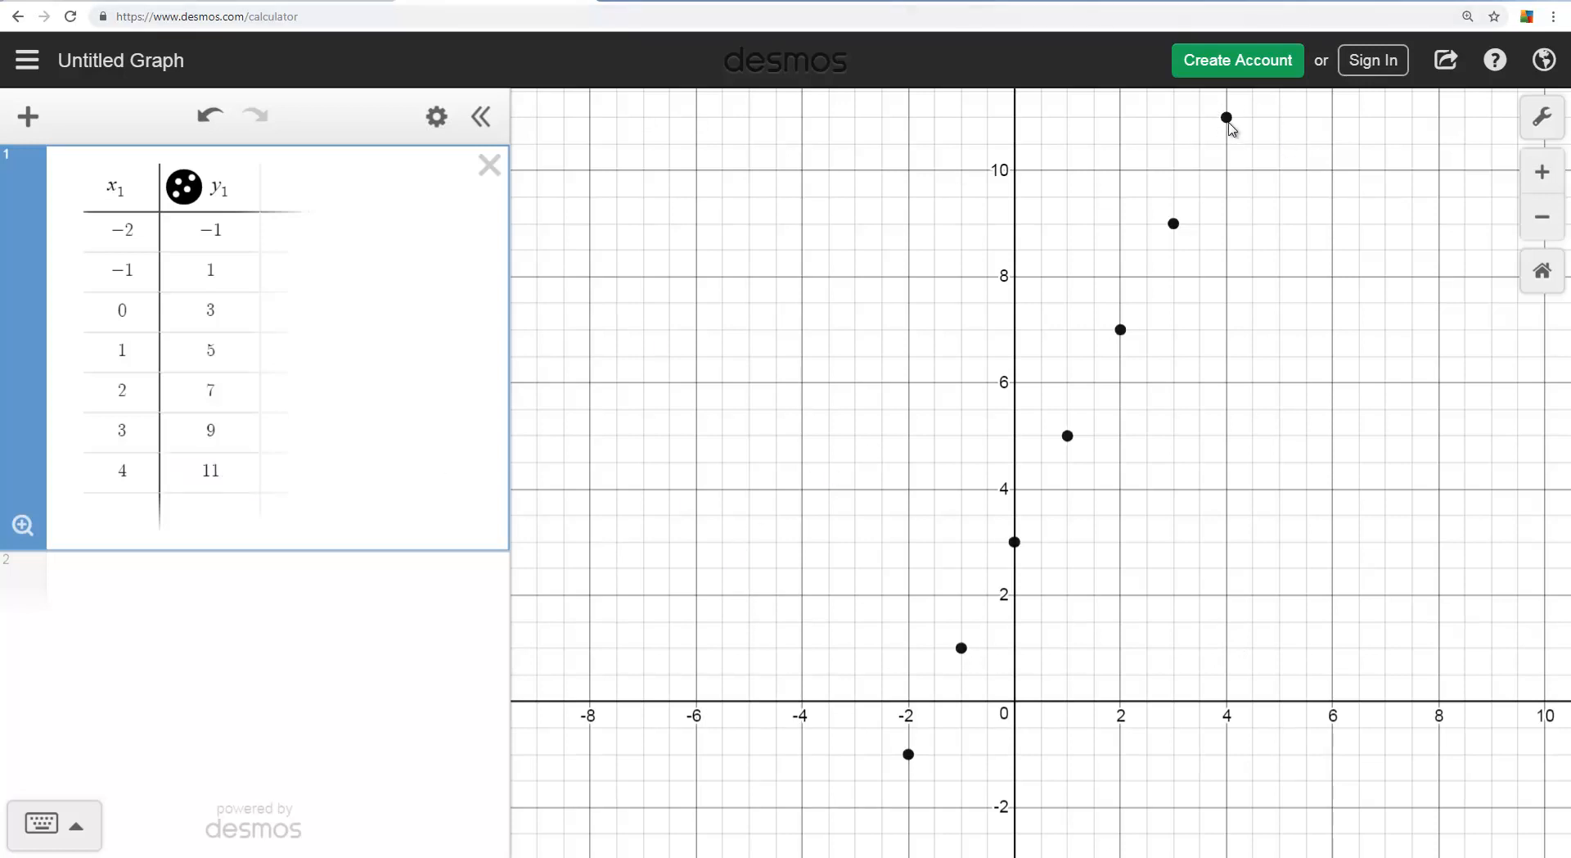
mouse_move(1223, 198)
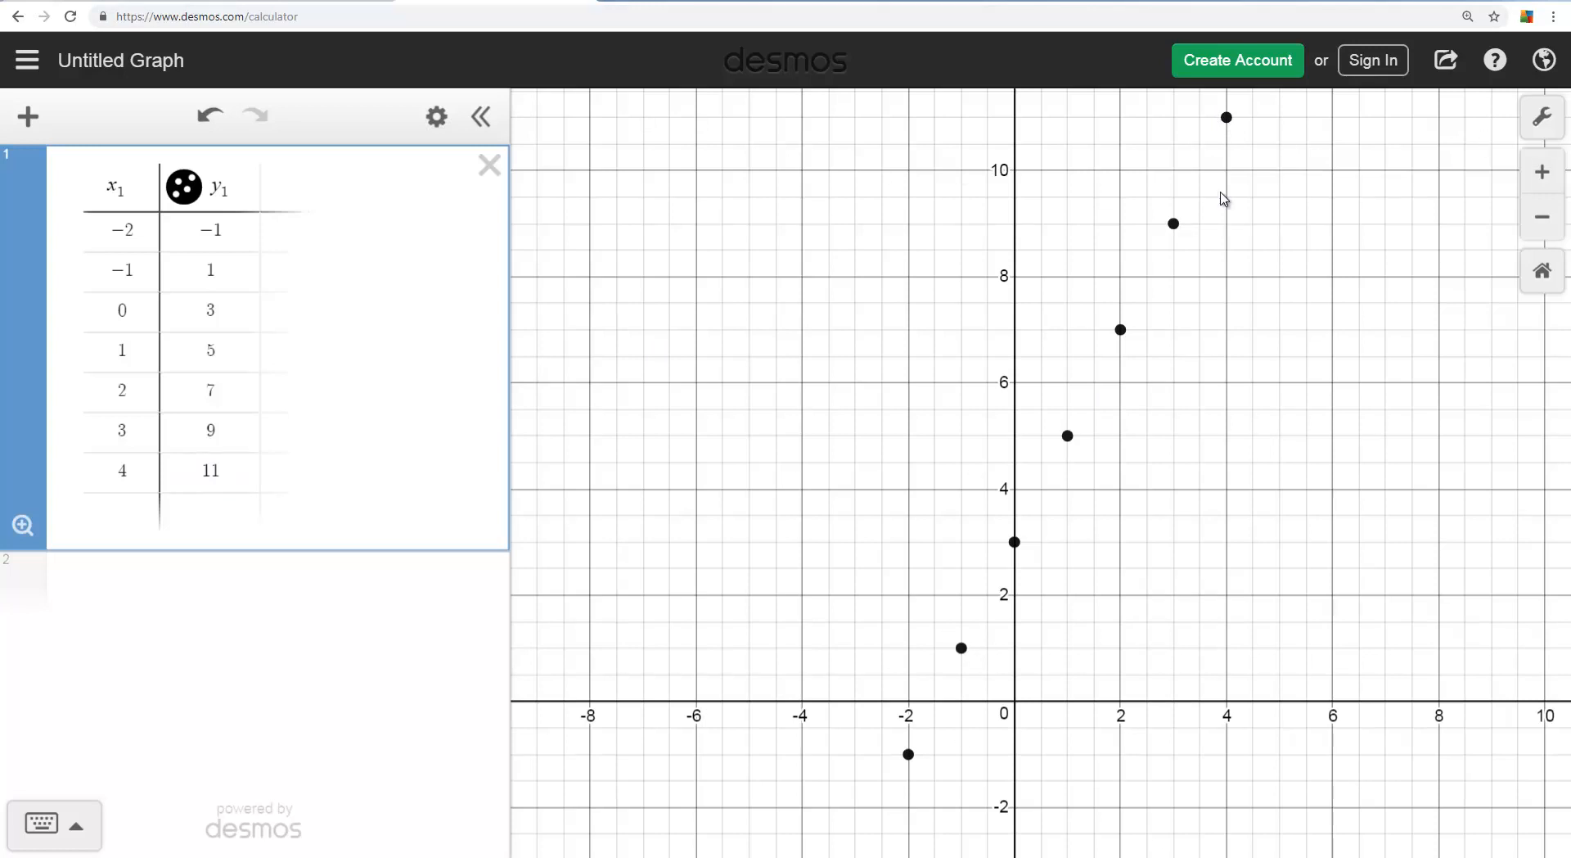
mouse_move(1280, 135)
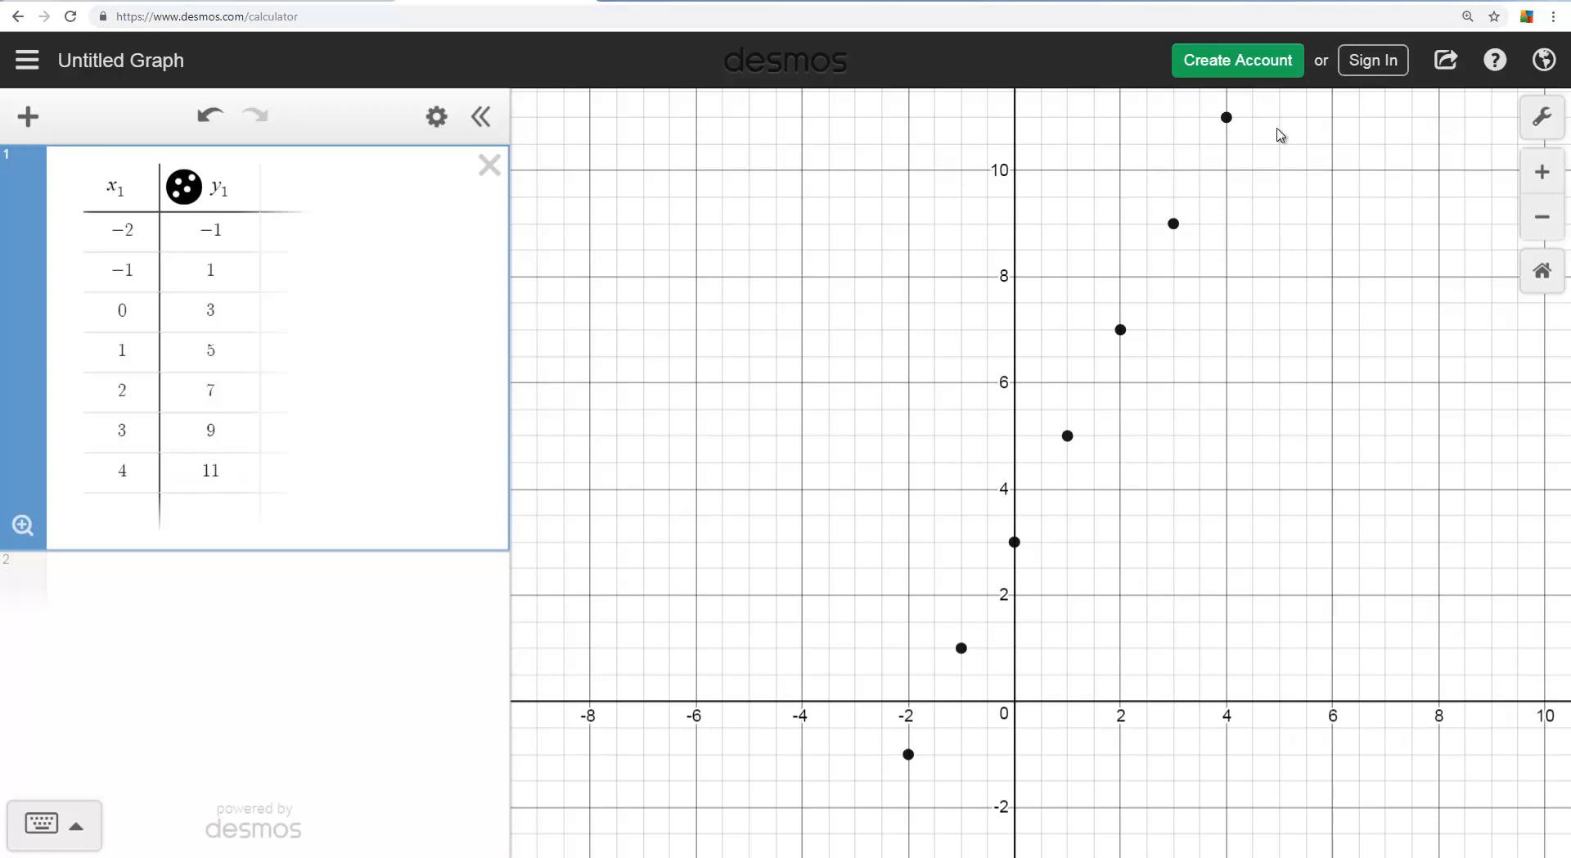
mouse_move(666, 134)
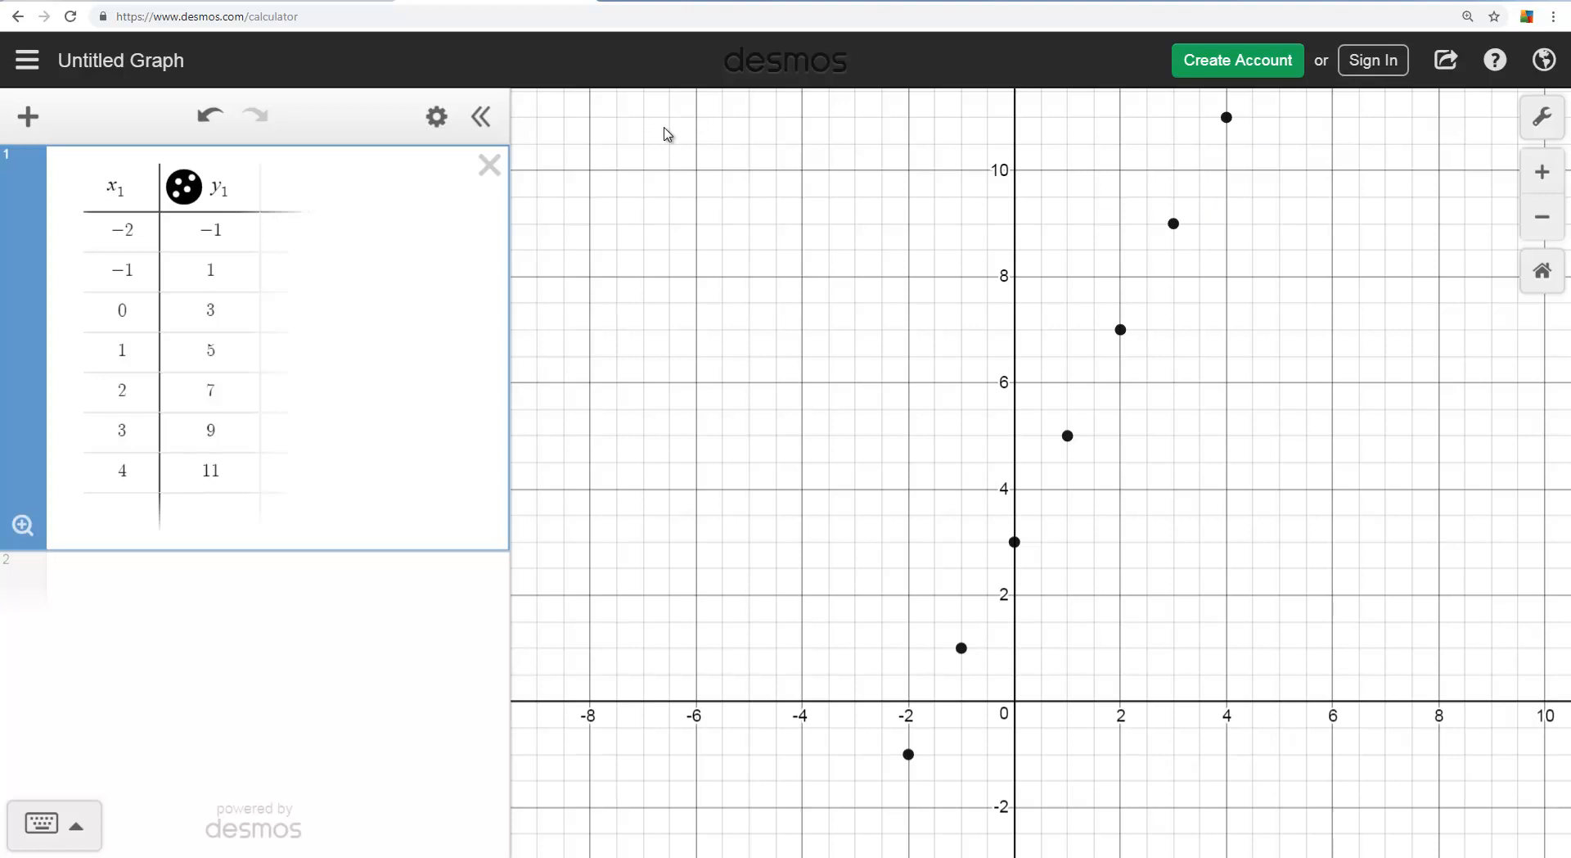